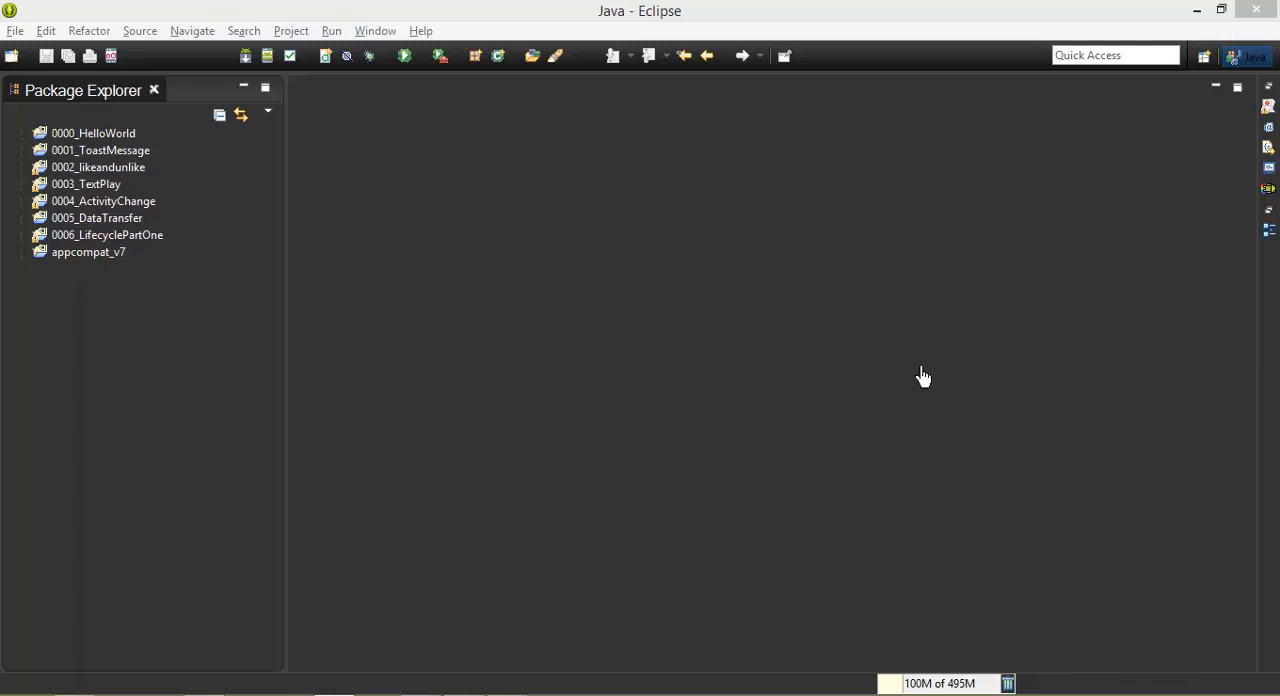
{"action": "mouse_move", "coordinate": [16, 258]}
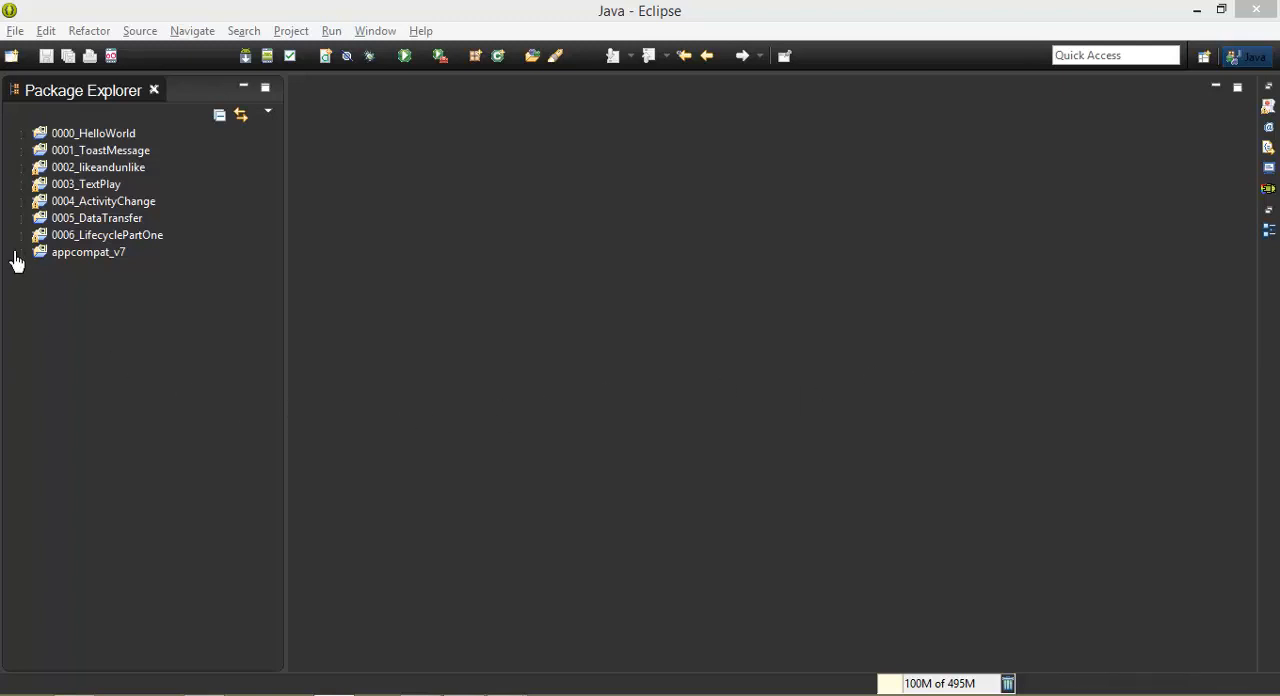
{"action": "mouse_move", "coordinate": [432, 298]}
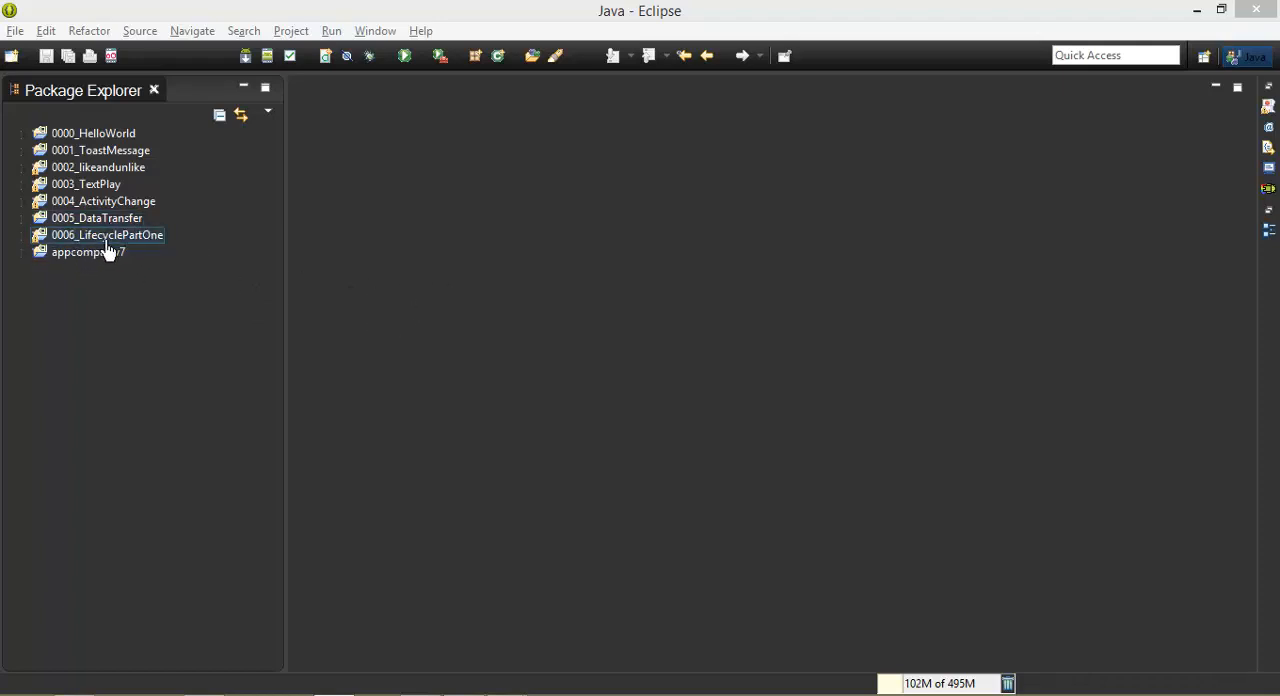
Start a new Android Application Project named 007_LiefCyclePartTwo with an edited package prefix.
{"action": "left_click", "coordinate": [16, 30]}
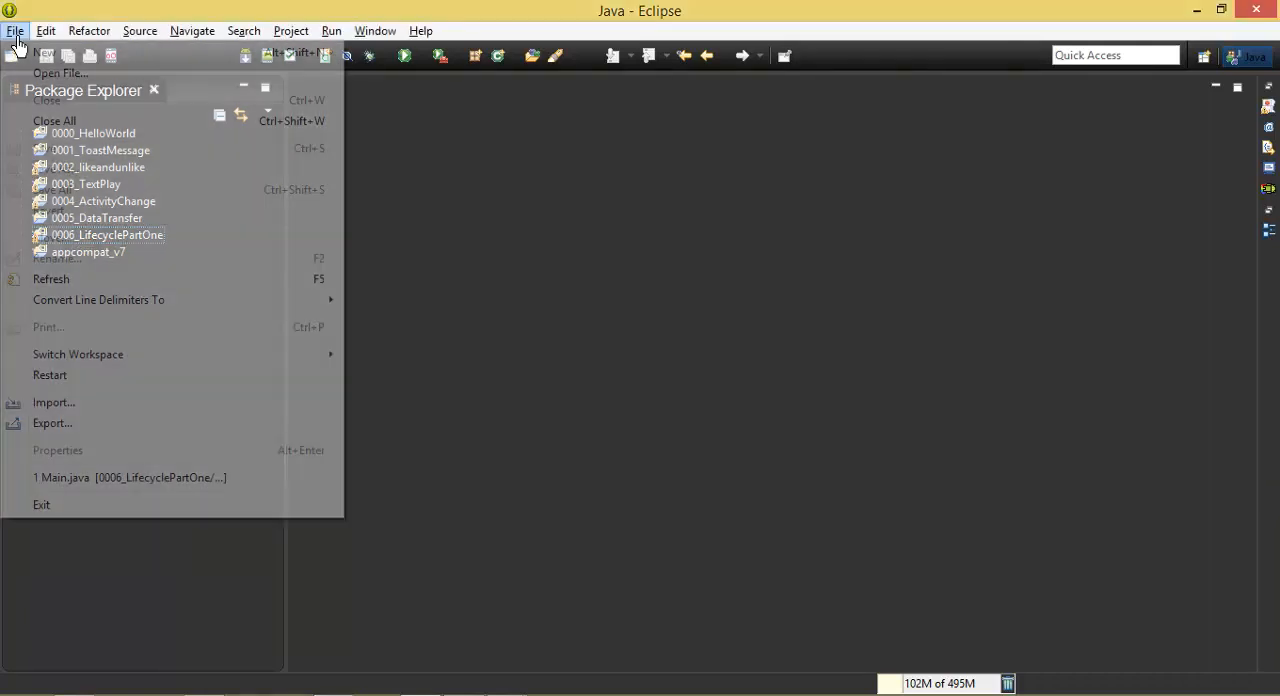
{"action": "left_click", "coordinate": [504, 118]}
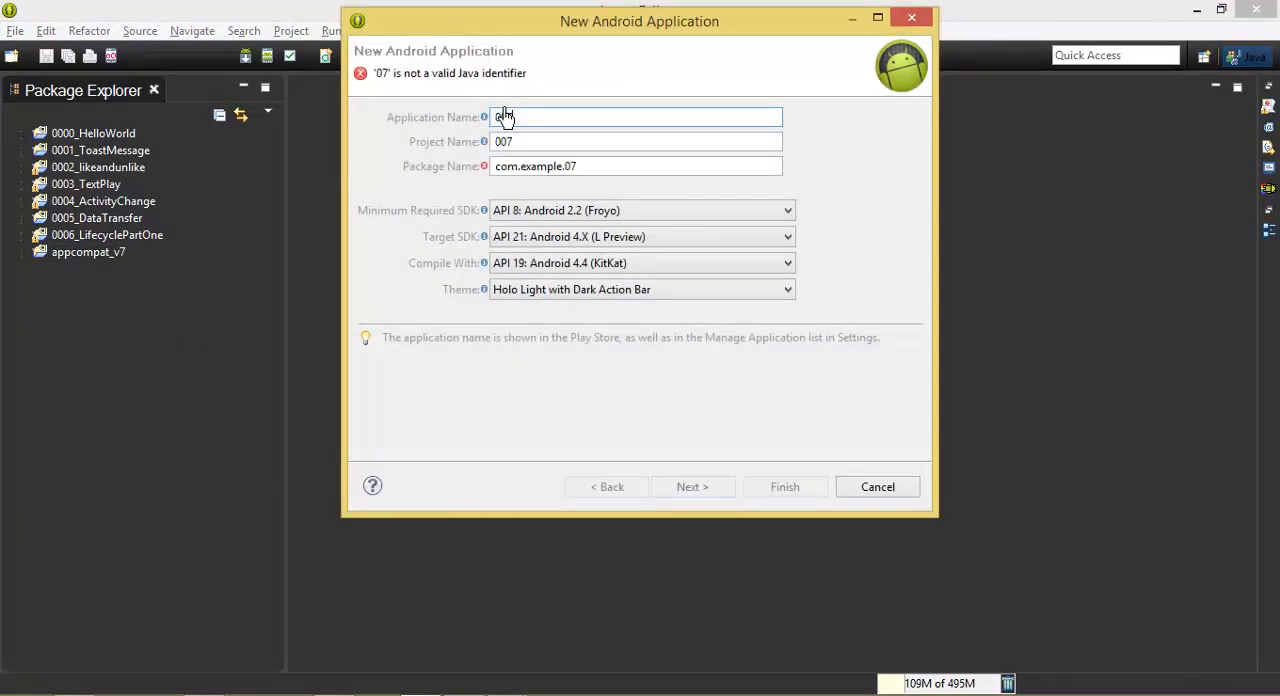
{"action": "type", "text": "_Lief"}
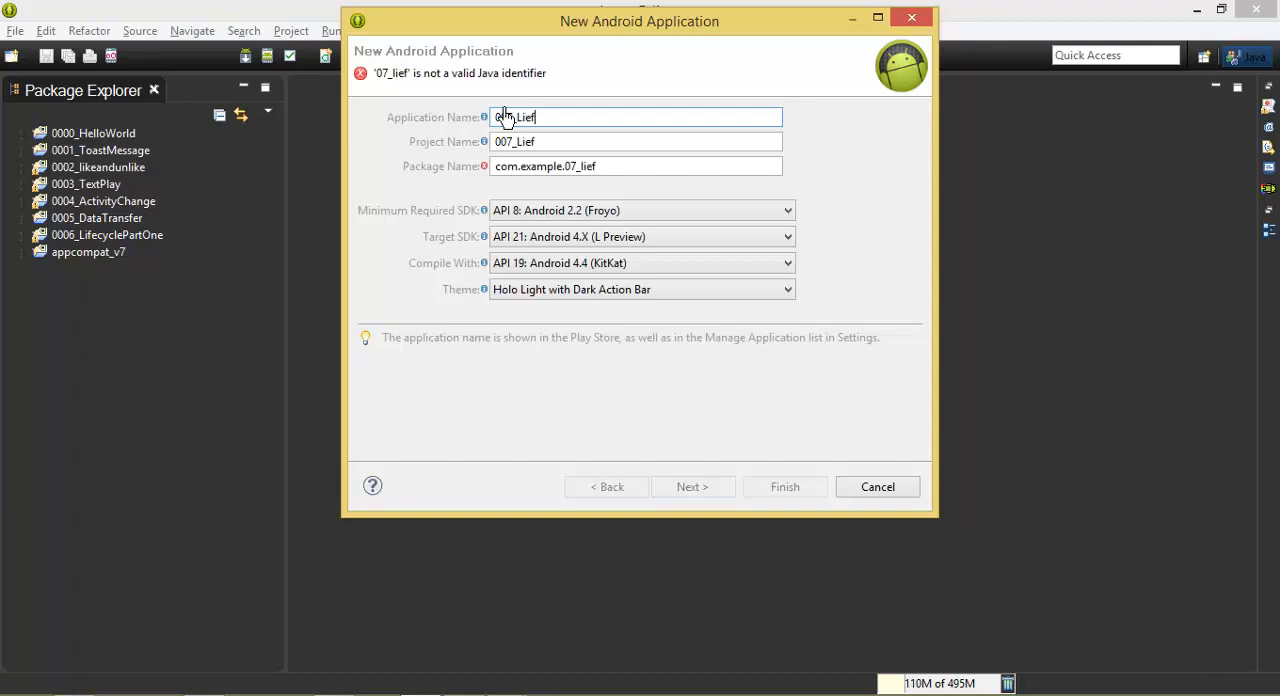
{"action": "type", "text": "Cycle"}
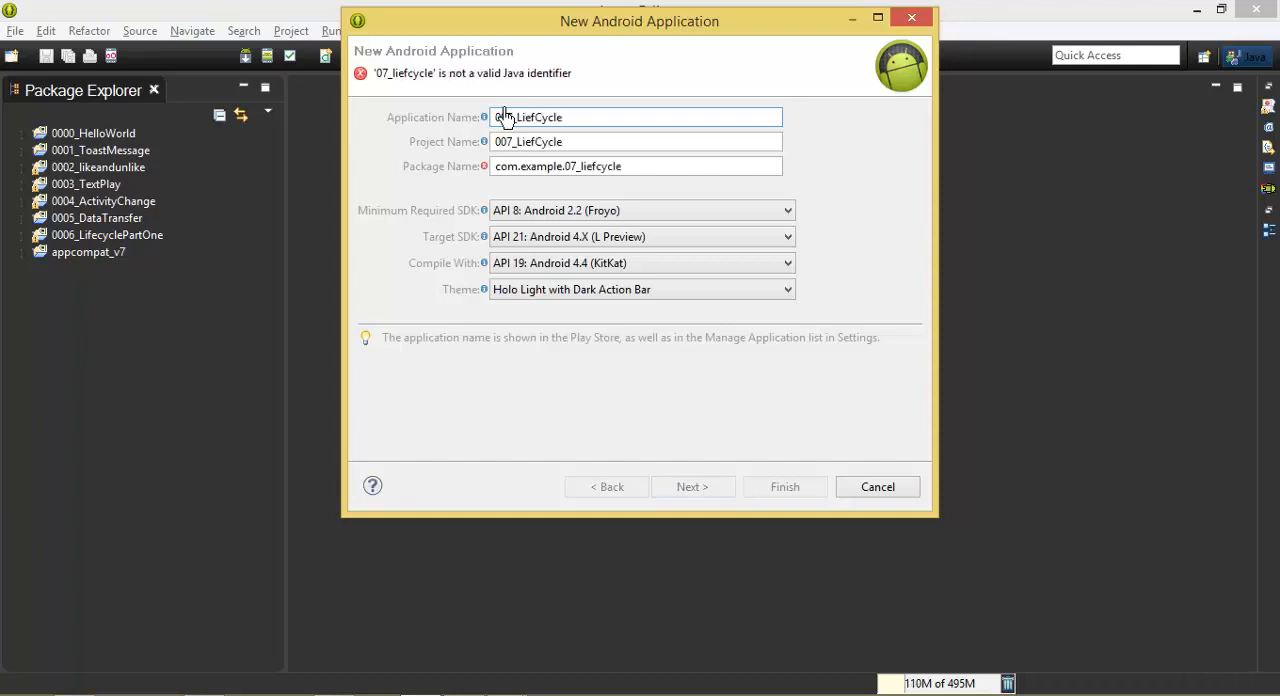
{"action": "type", "text": "Part3"}
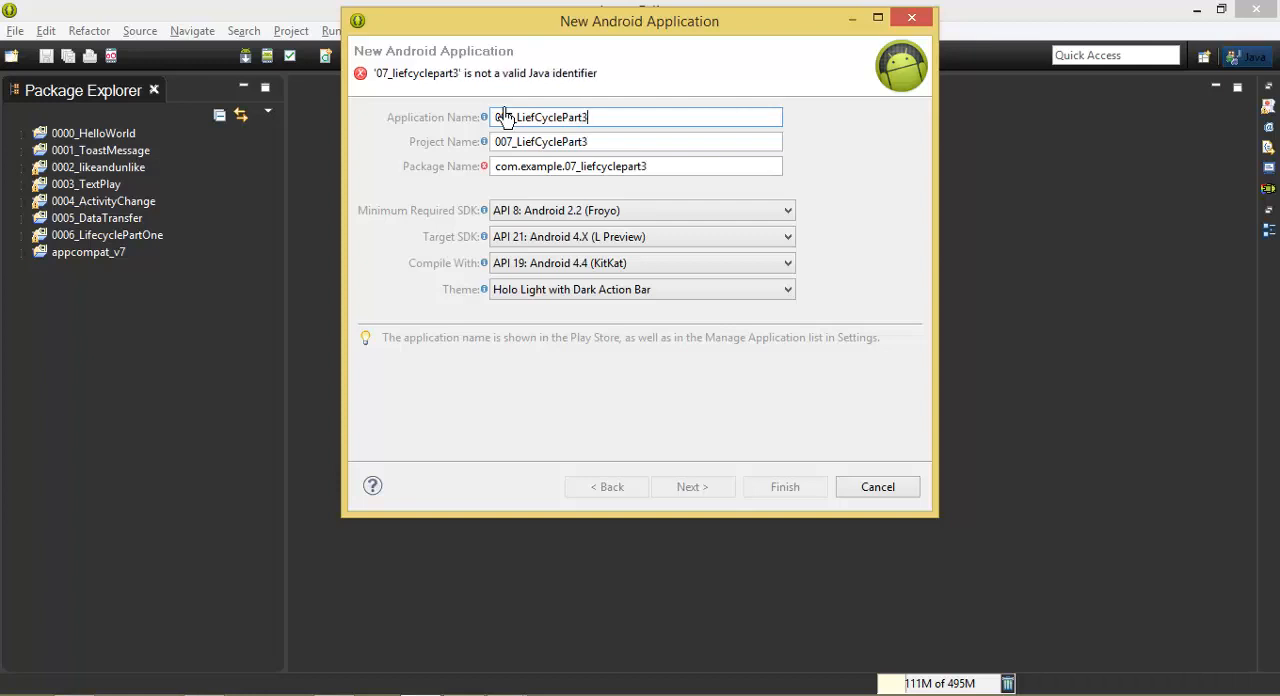
{"action": "type", "text": "Two"}
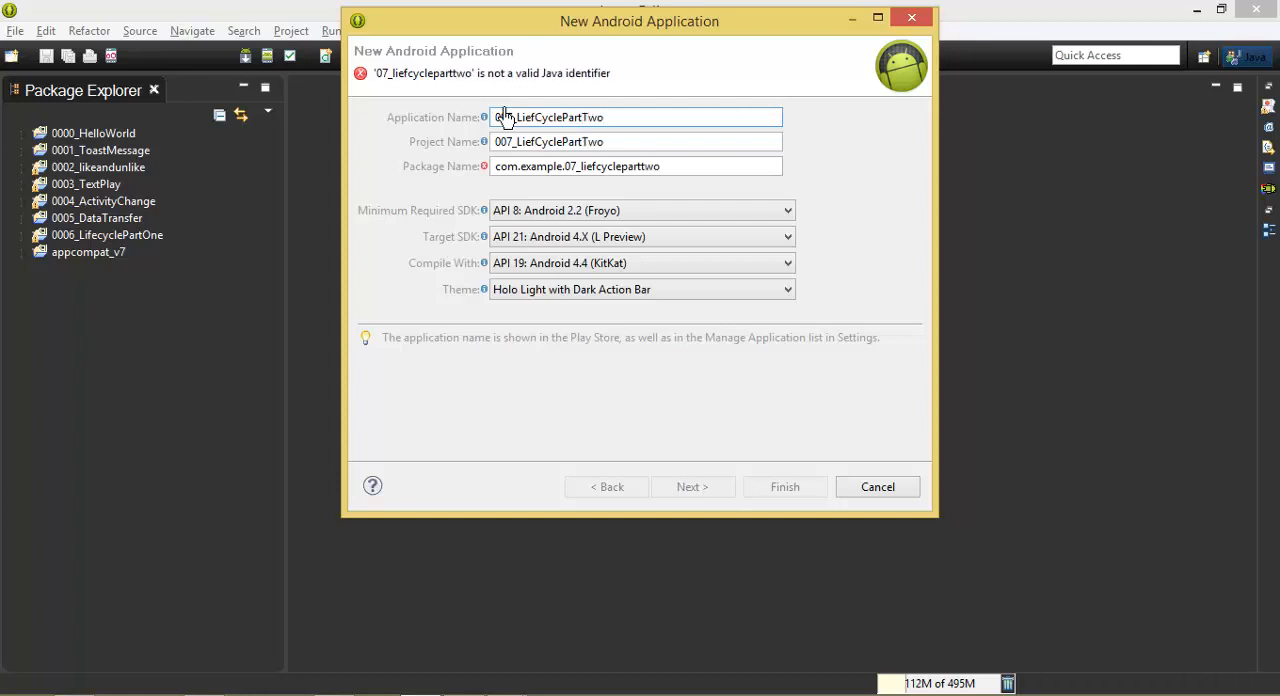
{"action": "left_click", "coordinate": [636, 166]}
{"action": "type", "text": "ds"}
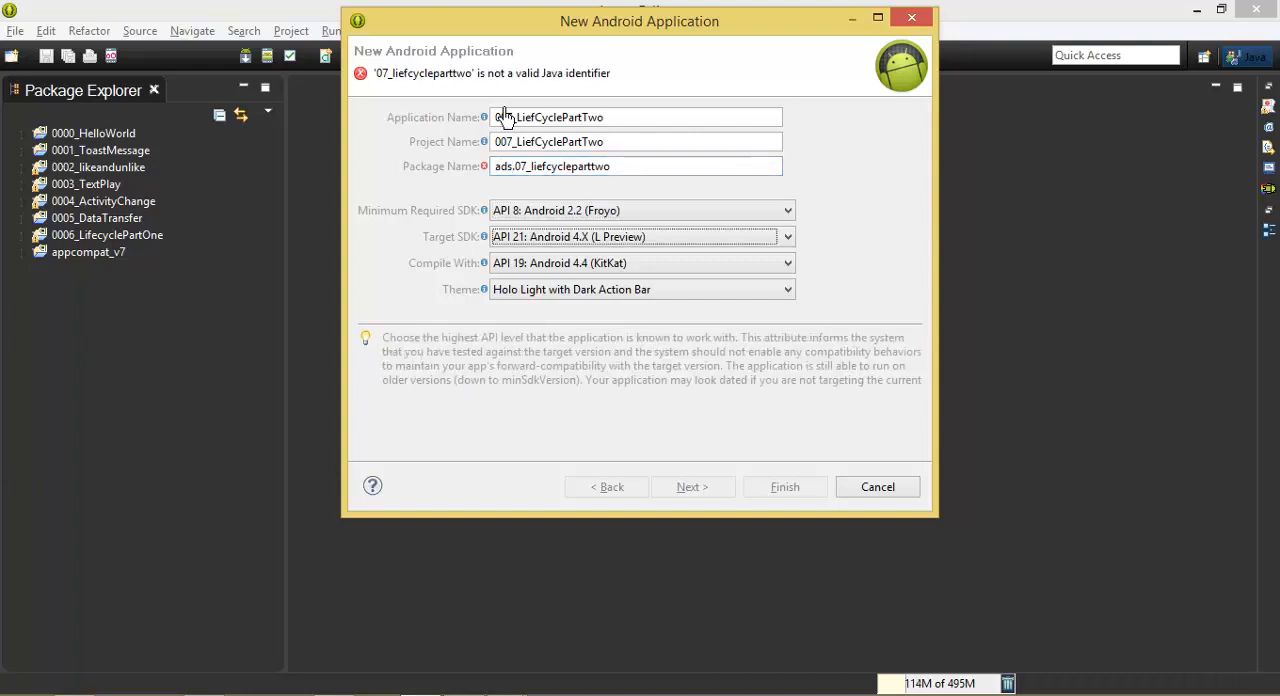
Set Target SDK to API 19 (KitKat) and finish the wizard with a blank MainActivity.
{"action": "left_click", "coordinate": [788, 236]}
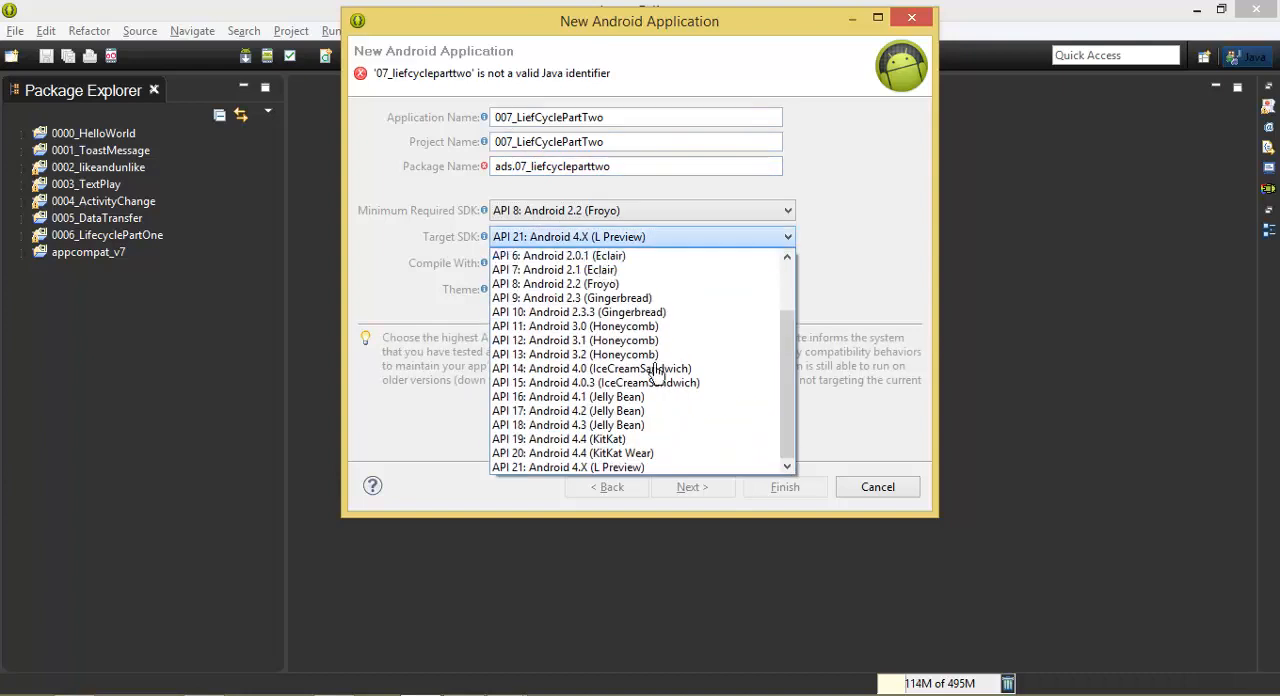
{"action": "left_click", "coordinate": [558, 438]}
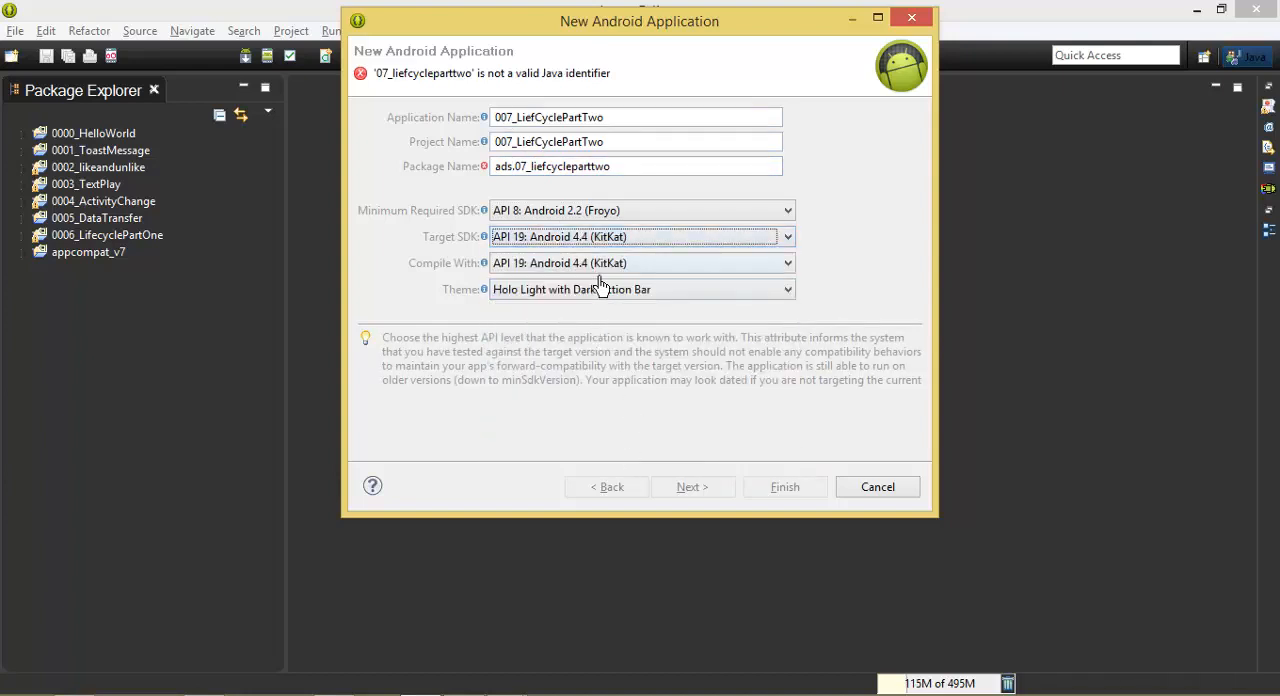
{"action": "mouse_move", "coordinate": [536, 166]}
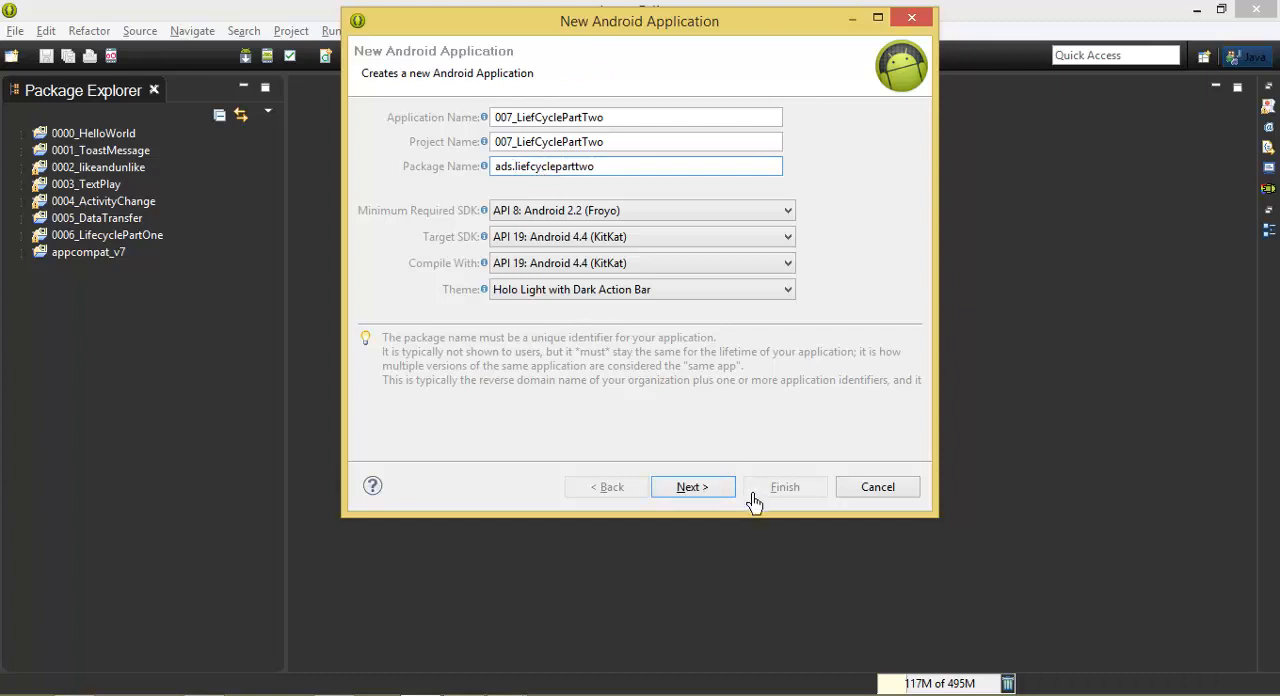
{"action": "left_click", "coordinate": [692, 488]}
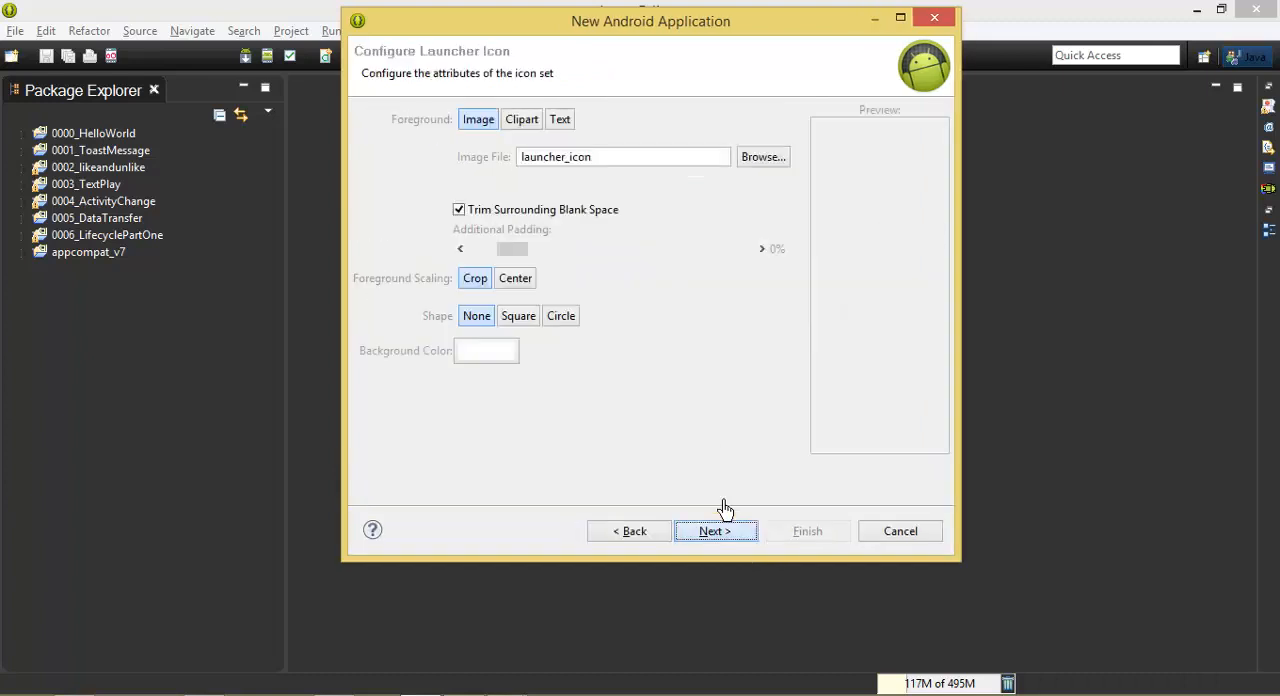
{"action": "left_click", "coordinate": [714, 532]}
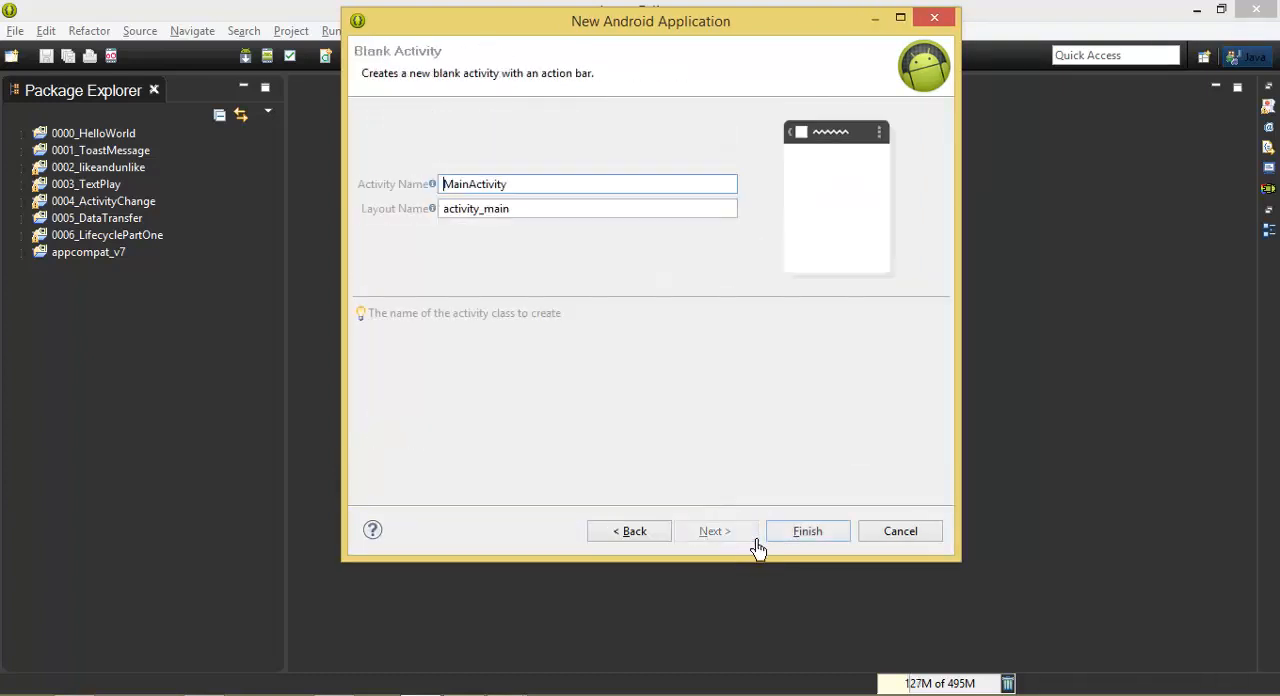
{"action": "double_click", "coordinate": [488, 184]}
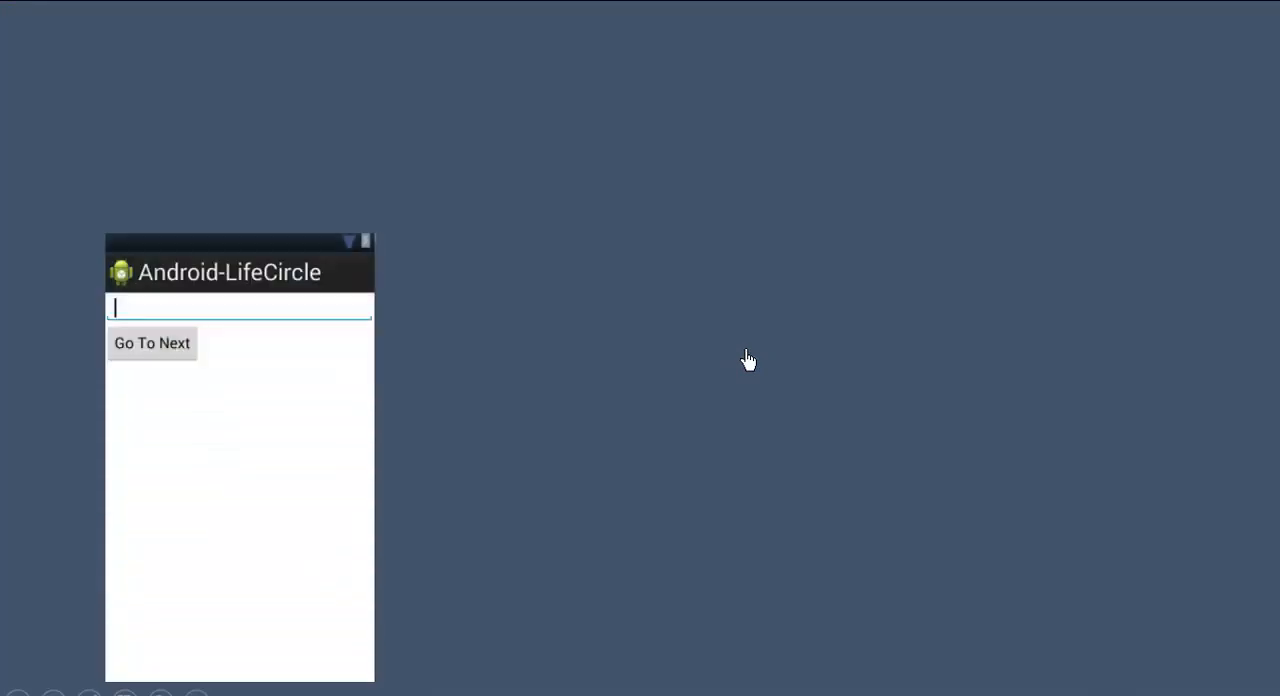
{"action": "mouse_move", "coordinate": [1146, 104]}
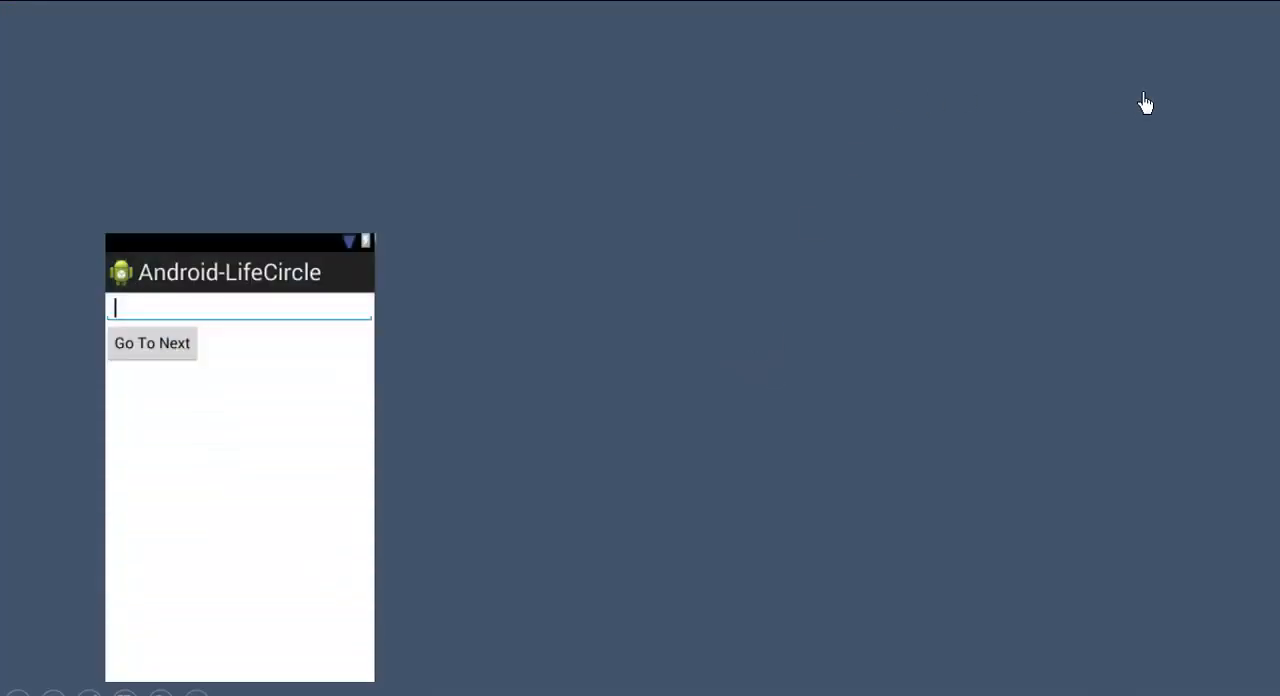
Enter 'Something' into the Android-LifeCircle app screen shown on the slide.
{"action": "type", "text": "Something"}
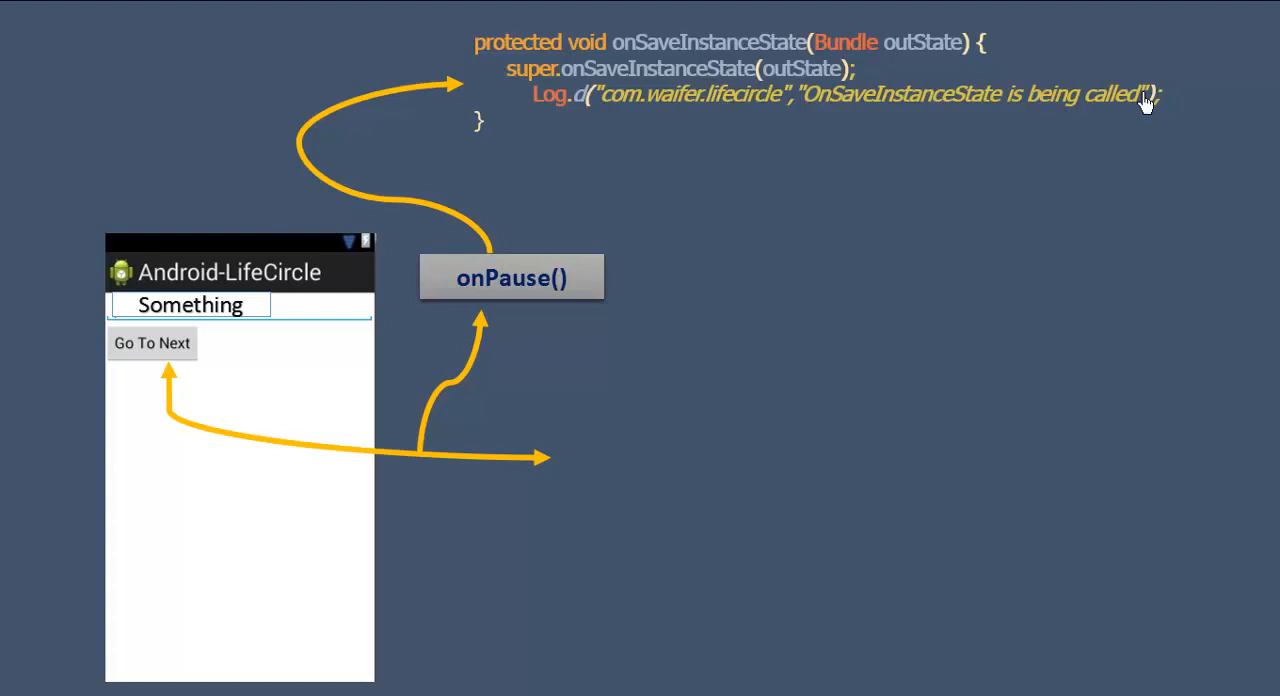
{"action": "mouse_move", "coordinate": [784, 116]}
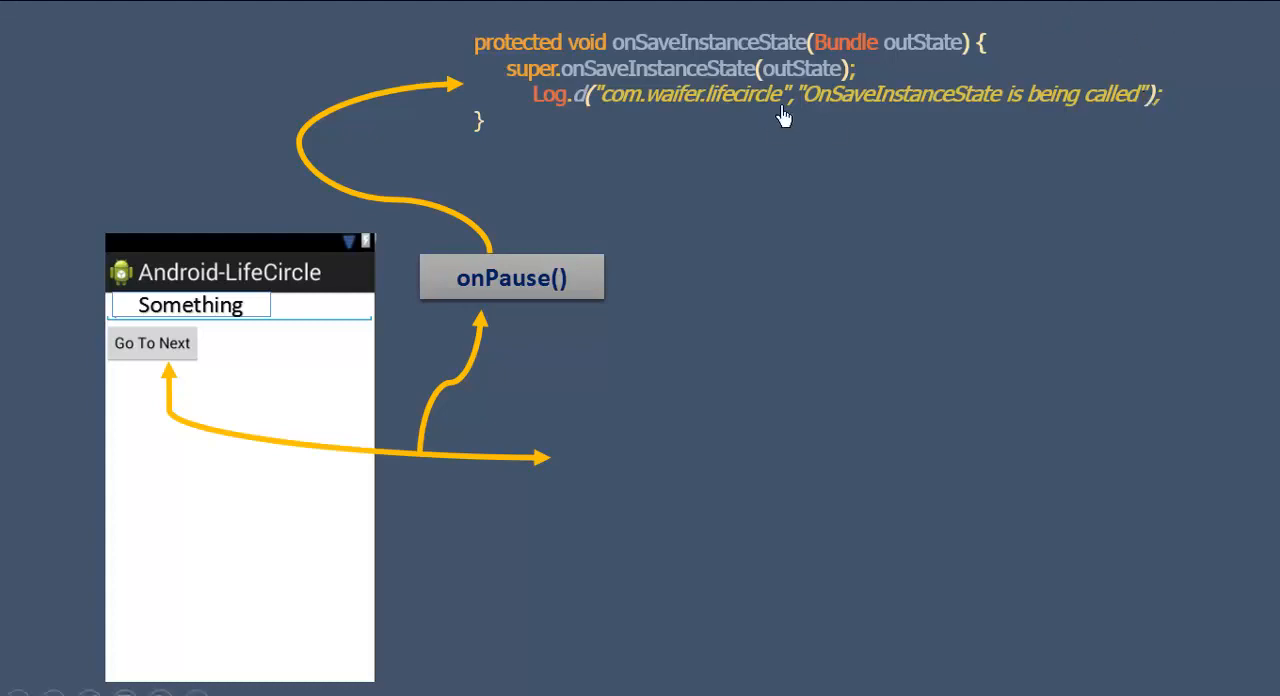
{"action": "mouse_move", "coordinate": [930, 80]}
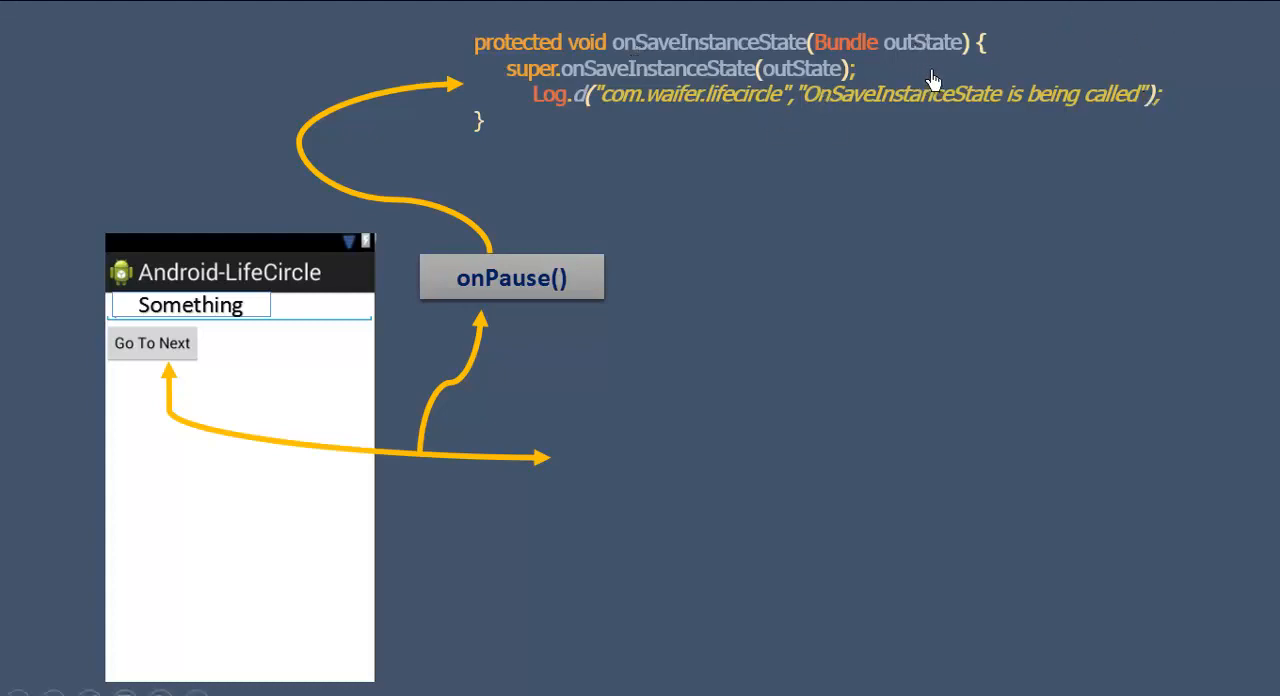
{"action": "mouse_move", "coordinate": [952, 196]}
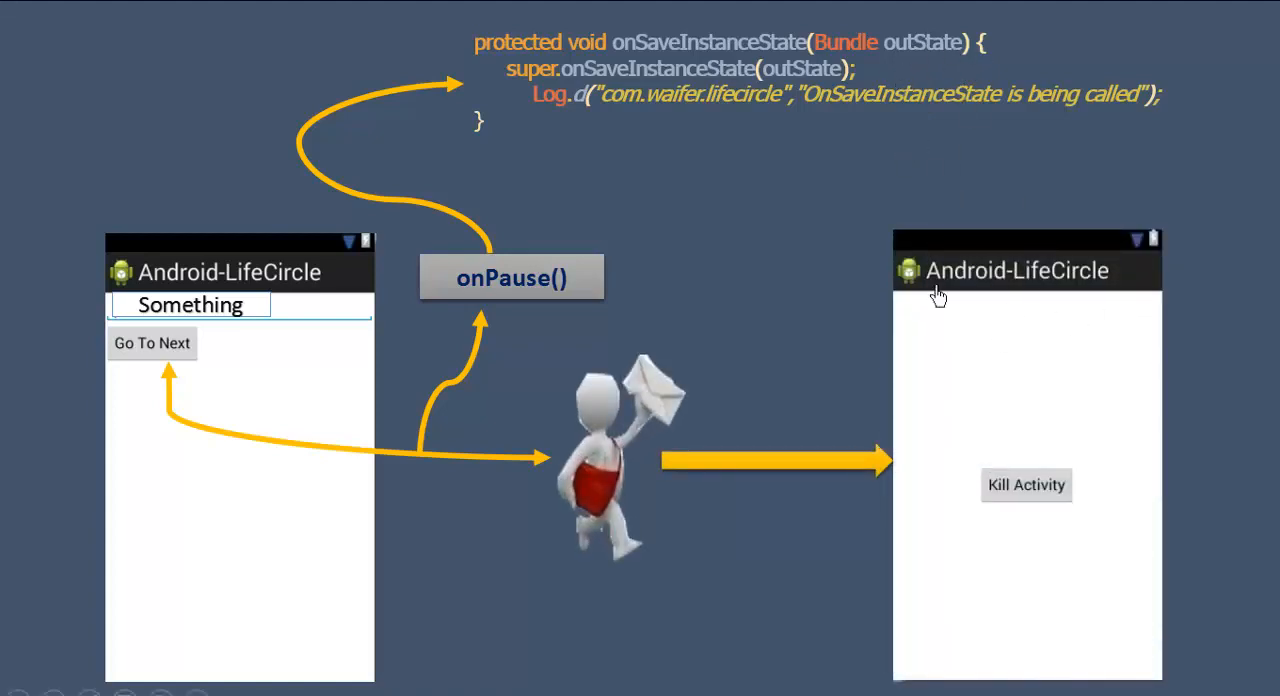
{"action": "mouse_move", "coordinate": [736, 76]}
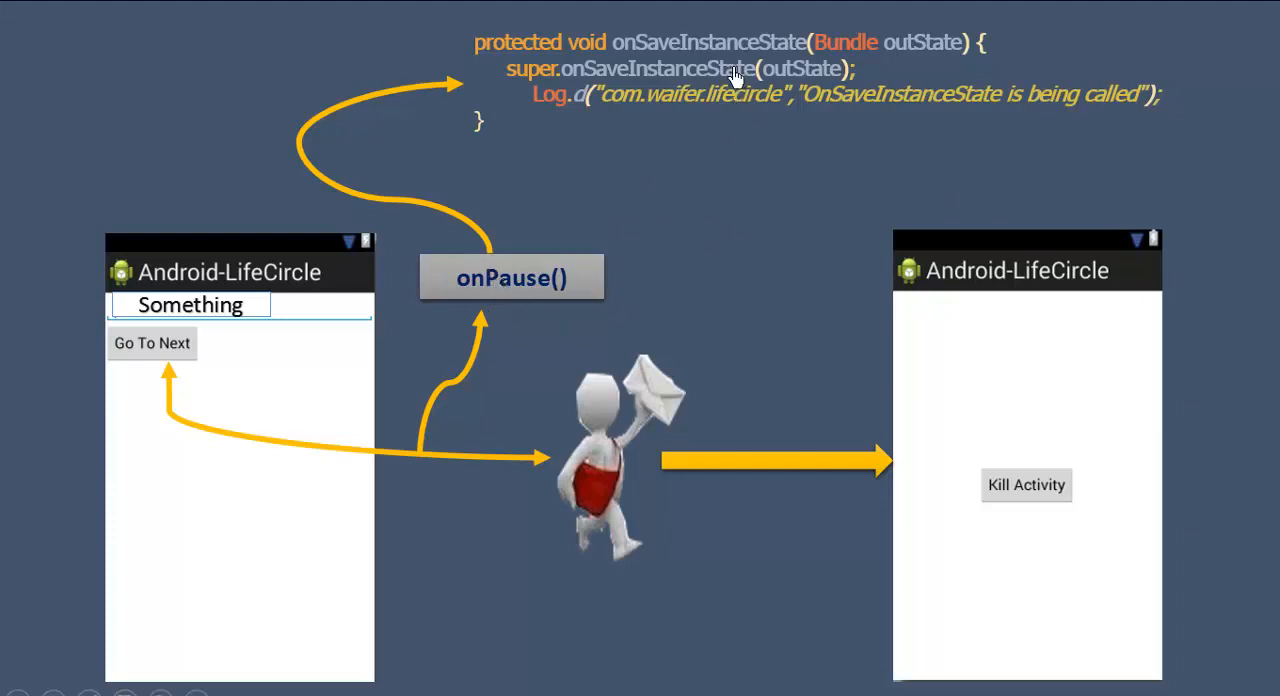
{"action": "mouse_move", "coordinate": [786, 204]}
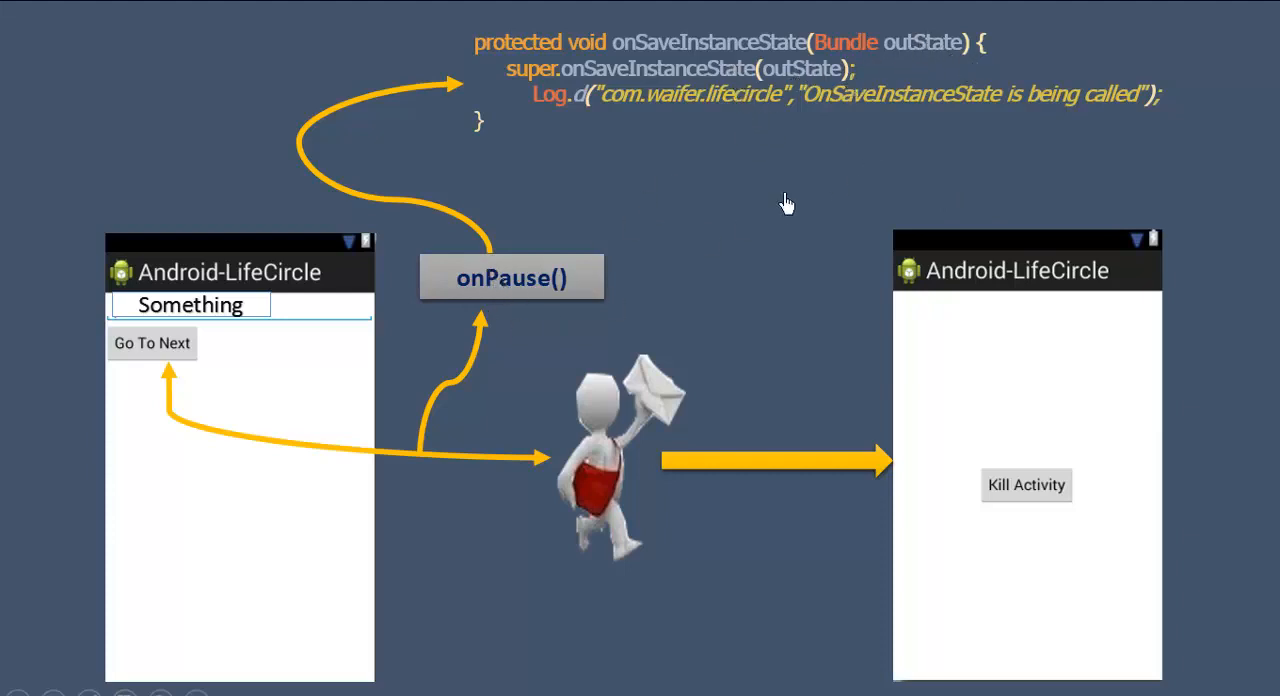
{"action": "mouse_move", "coordinate": [210, 296]}
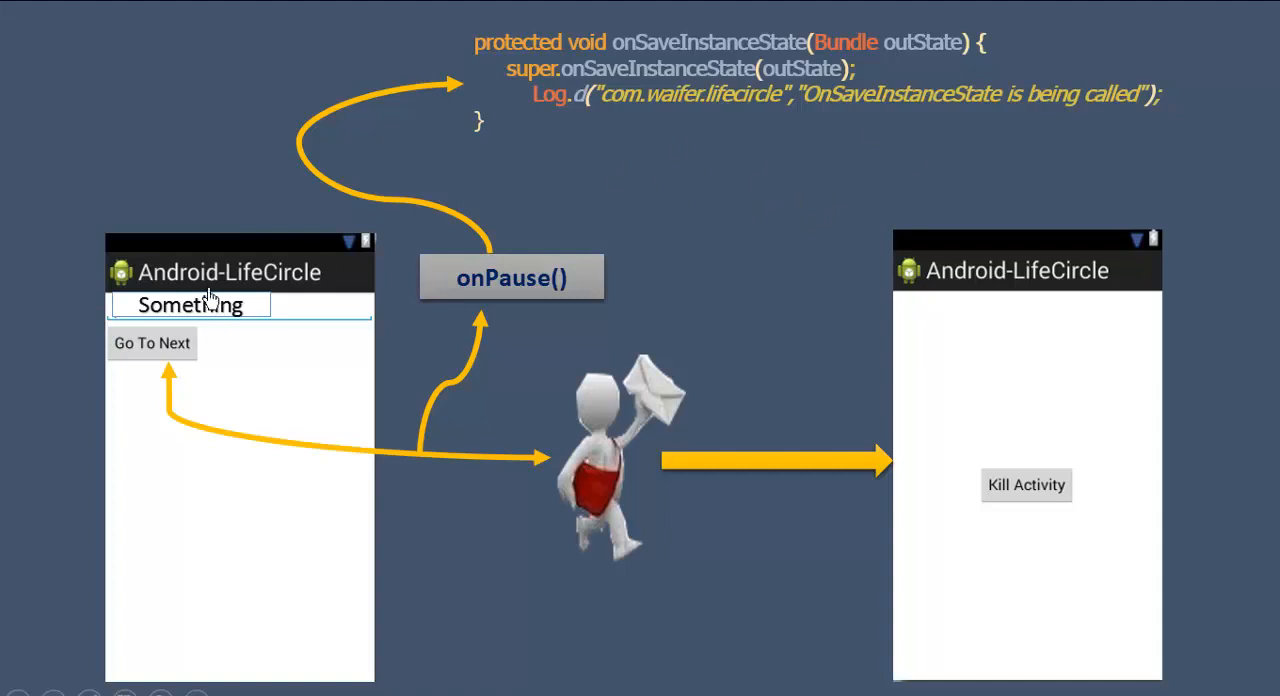
{"action": "mouse_move", "coordinate": [238, 330]}
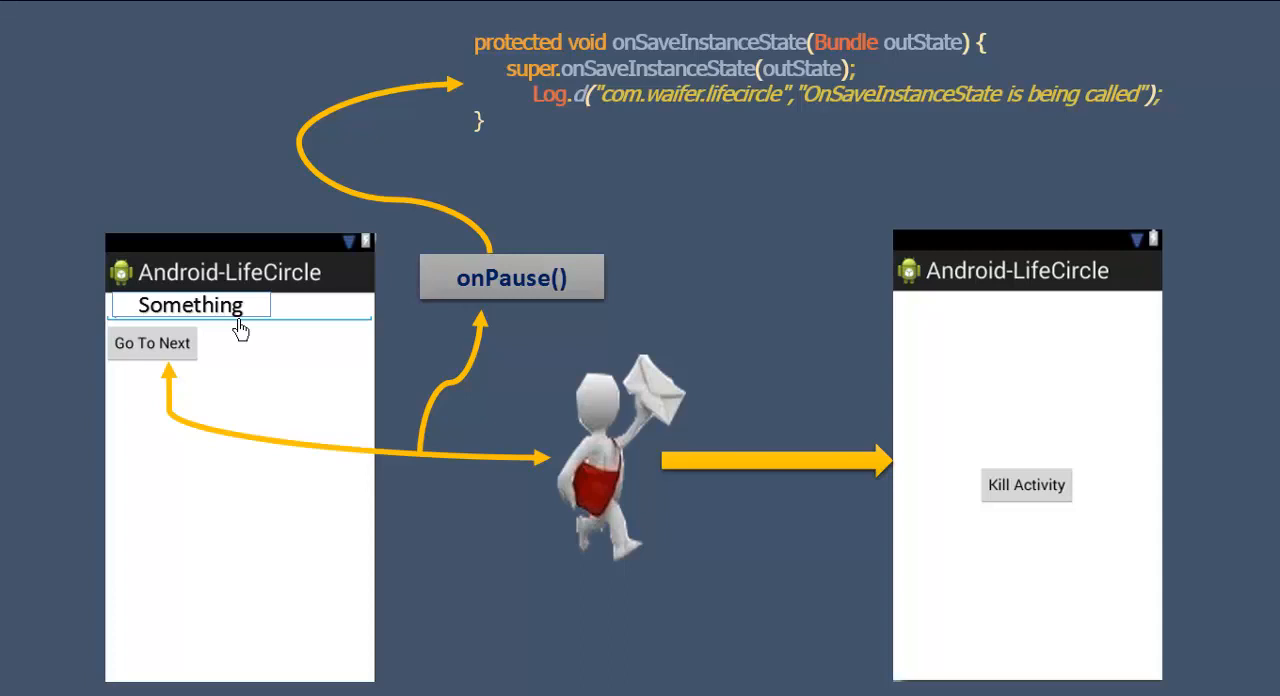
{"action": "mouse_move", "coordinate": [736, 180]}
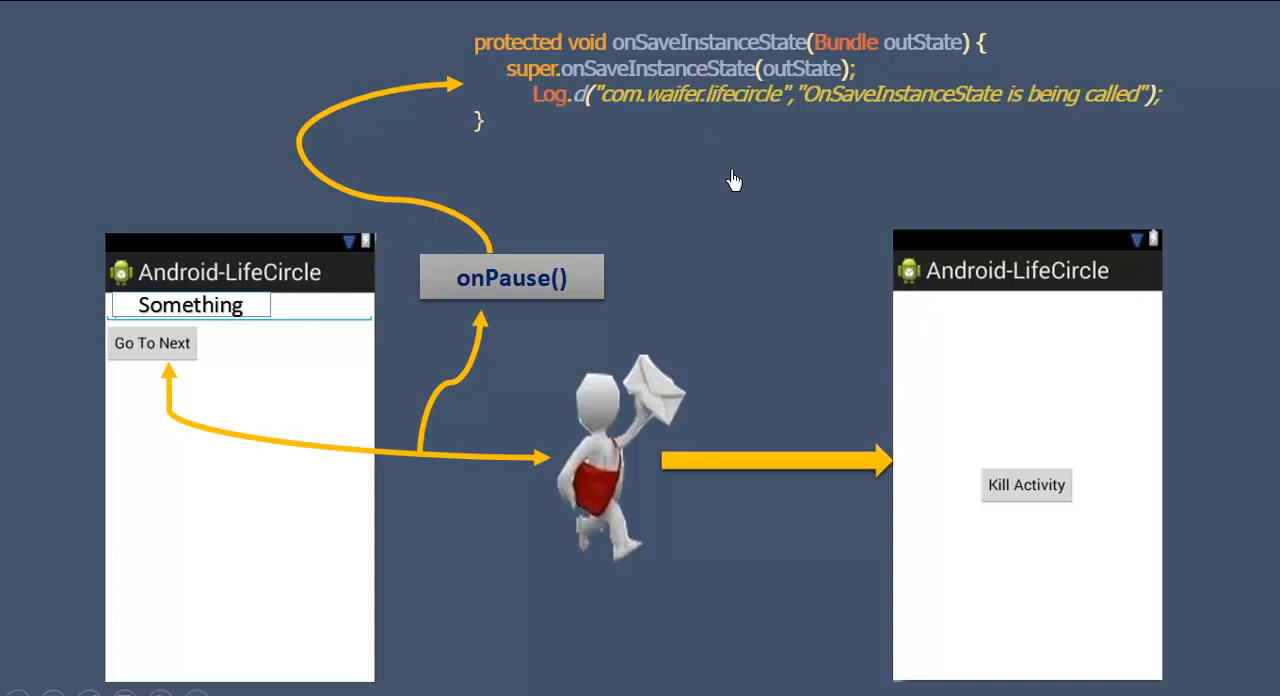
{"action": "mouse_move", "coordinate": [744, 196]}
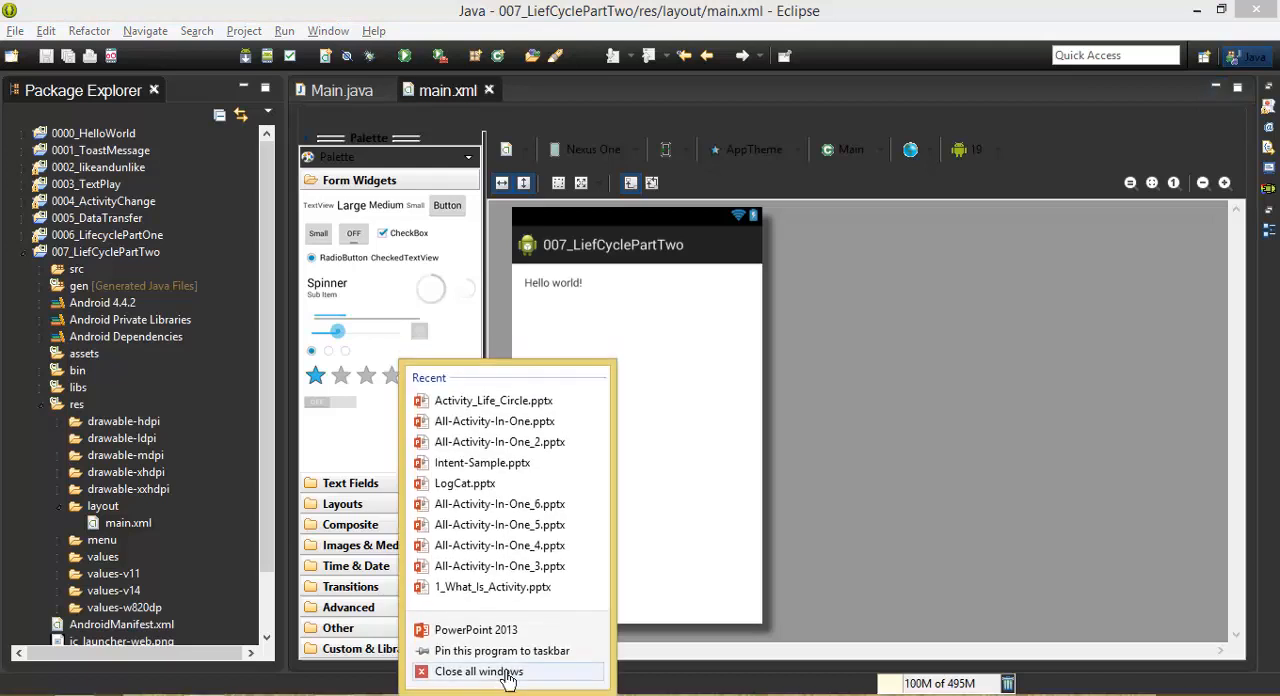
Close PowerPoint, delete the Hello world! TextView from main.xml and save it on closing.
{"action": "left_click", "coordinate": [552, 282]}
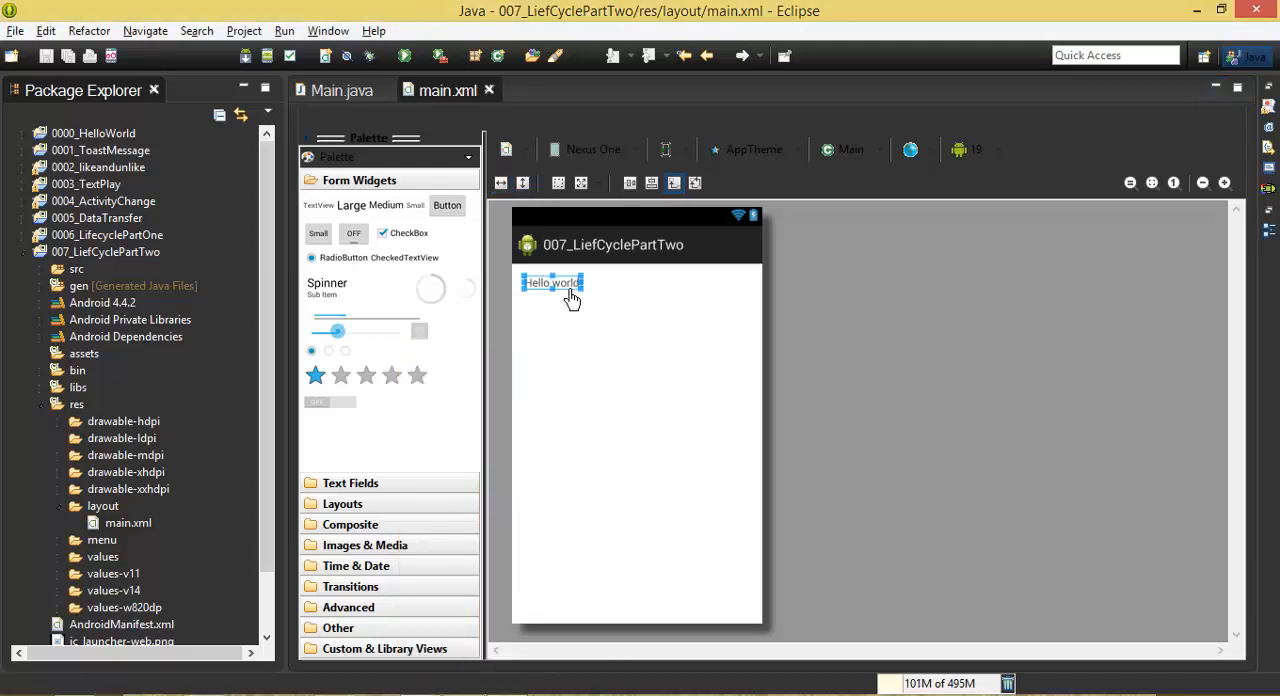
{"action": "key", "text": "Delete"}
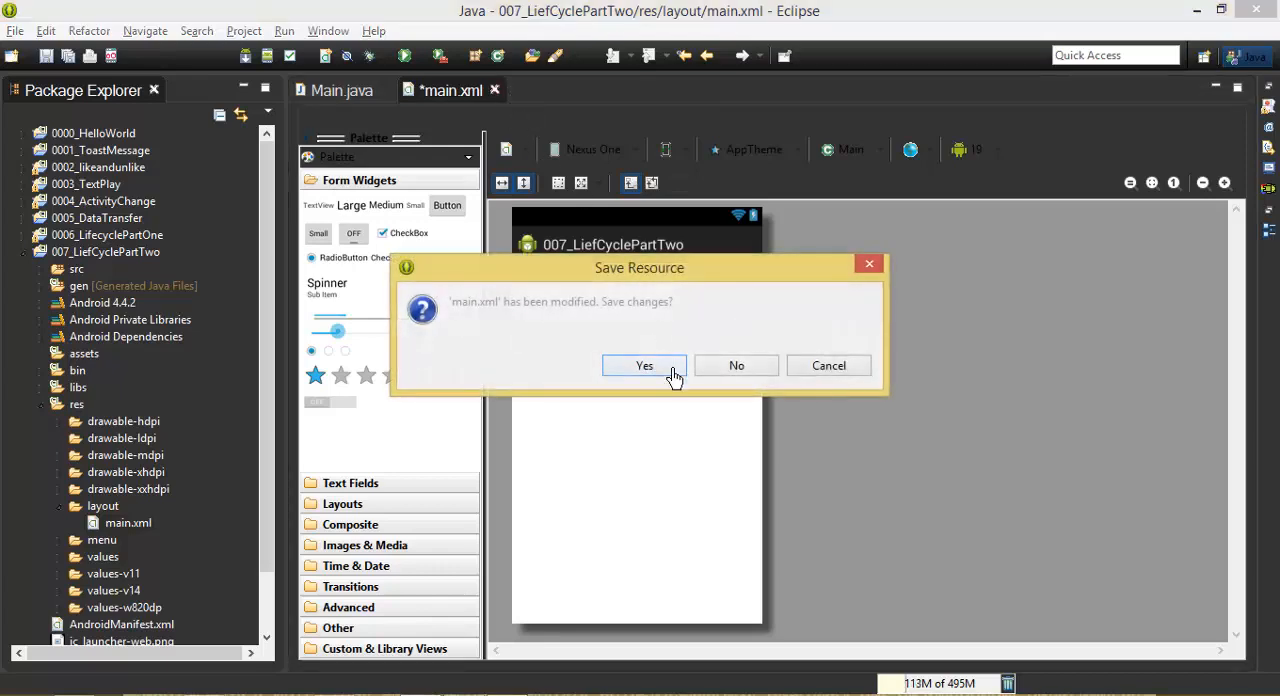
{"action": "left_click", "coordinate": [644, 364]}
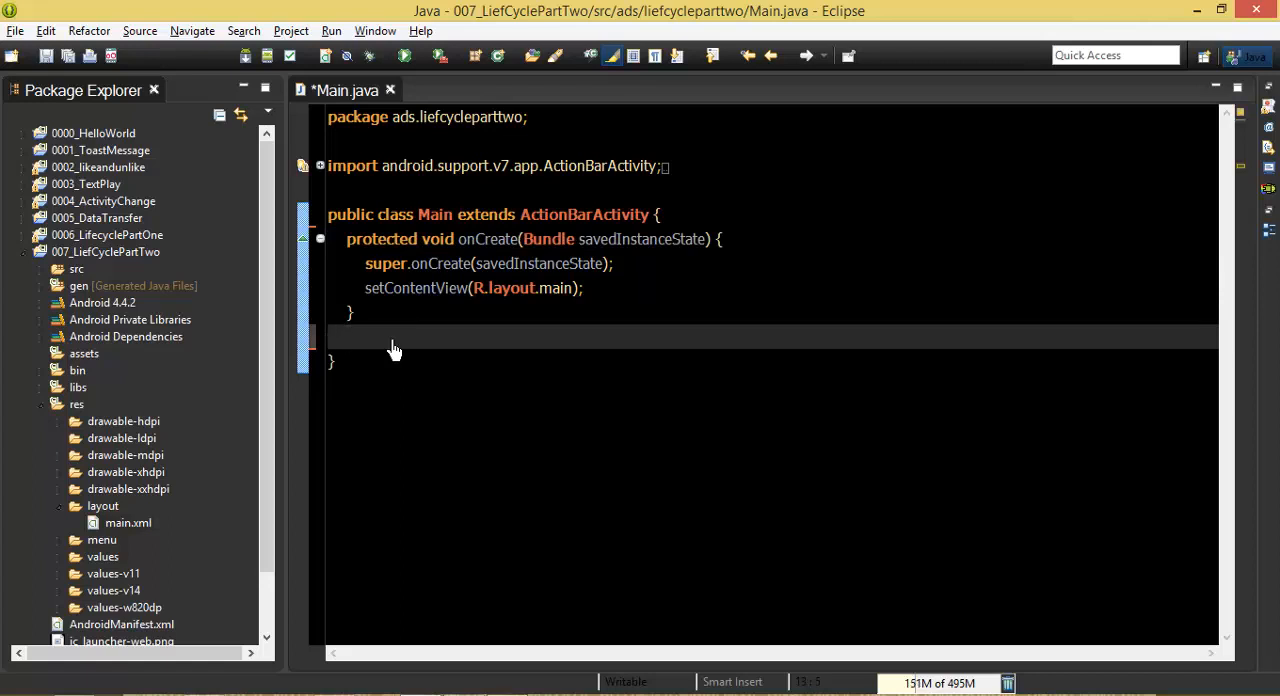
Override onResume() in Main.java via content assist.
{"action": "type", "text": "onR"}
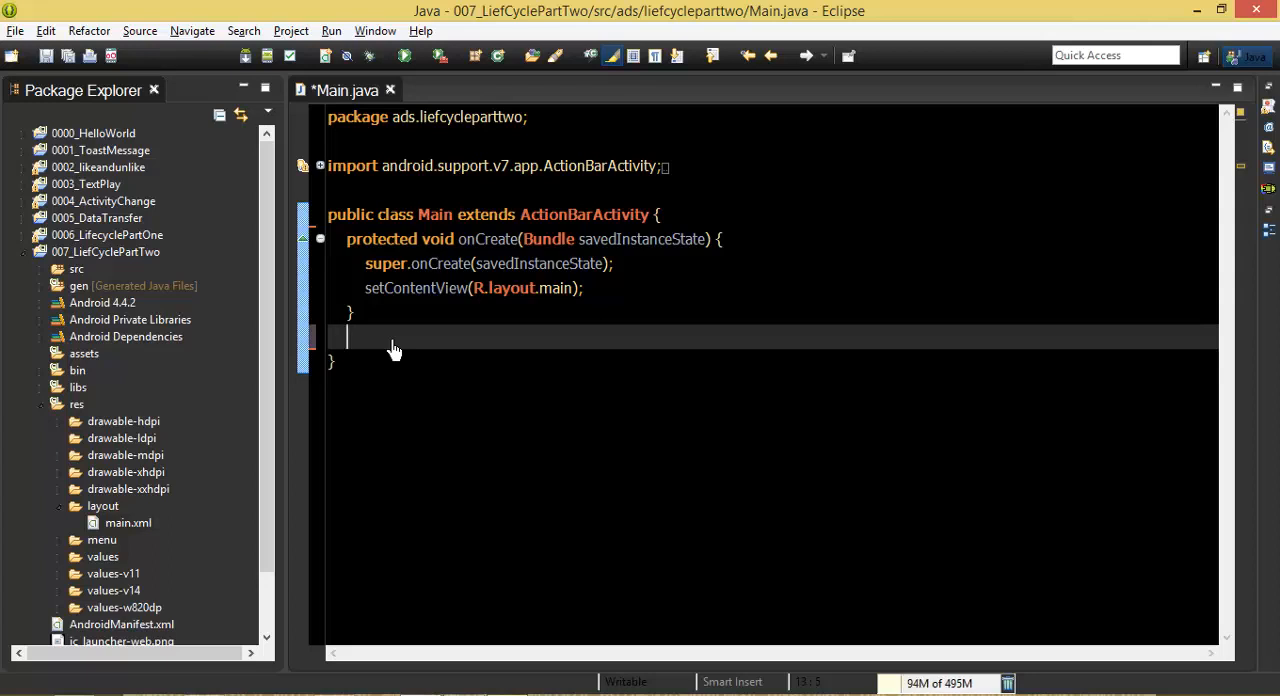
{"action": "mouse_move", "coordinate": [446, 366]}
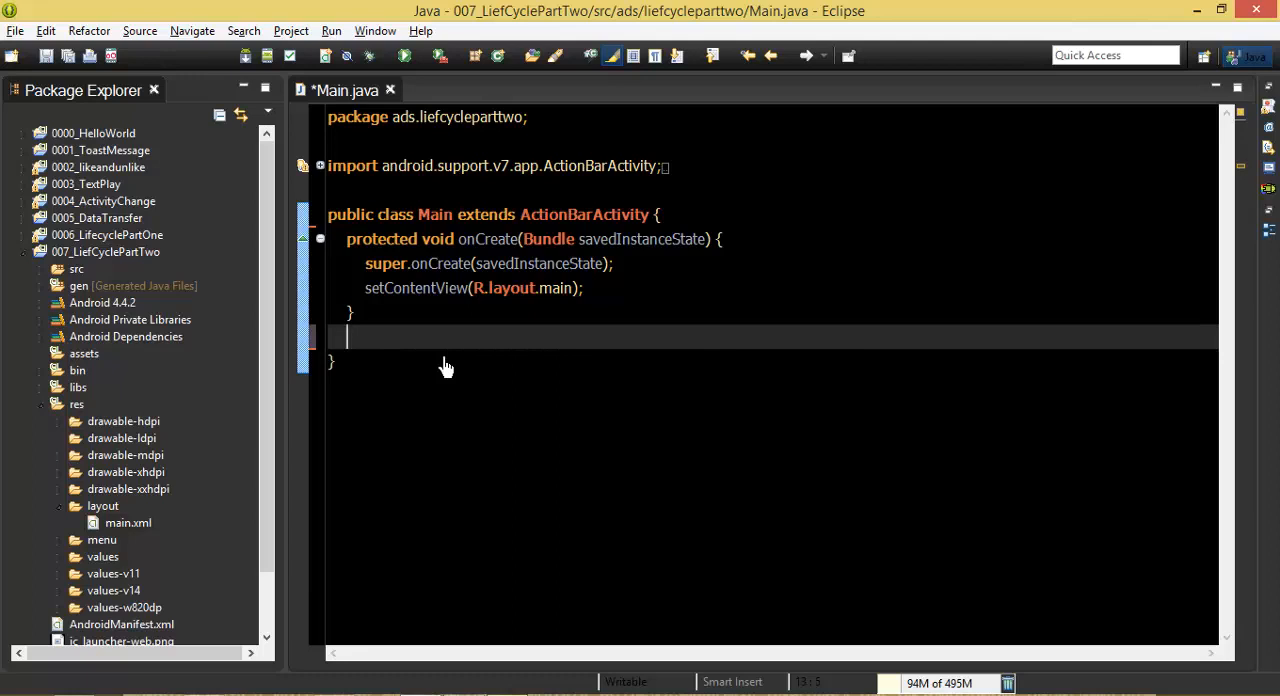
{"action": "type", "text": "onR"}
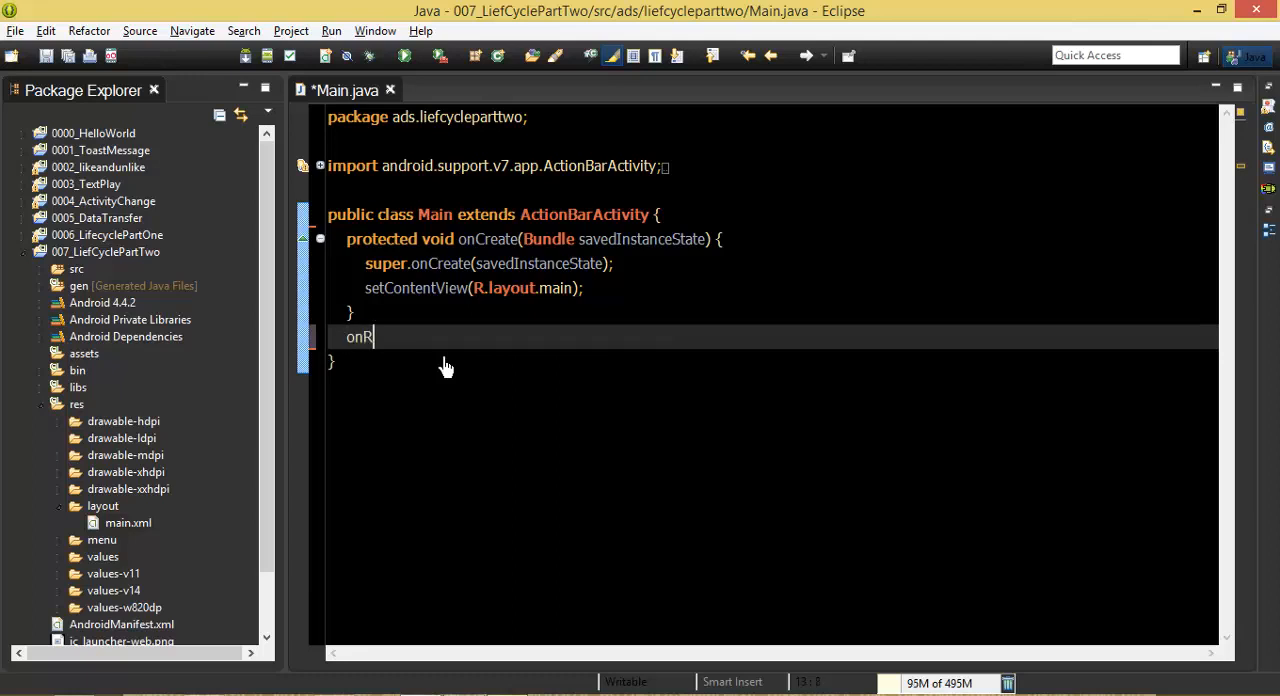
{"action": "type", "text": "R"}
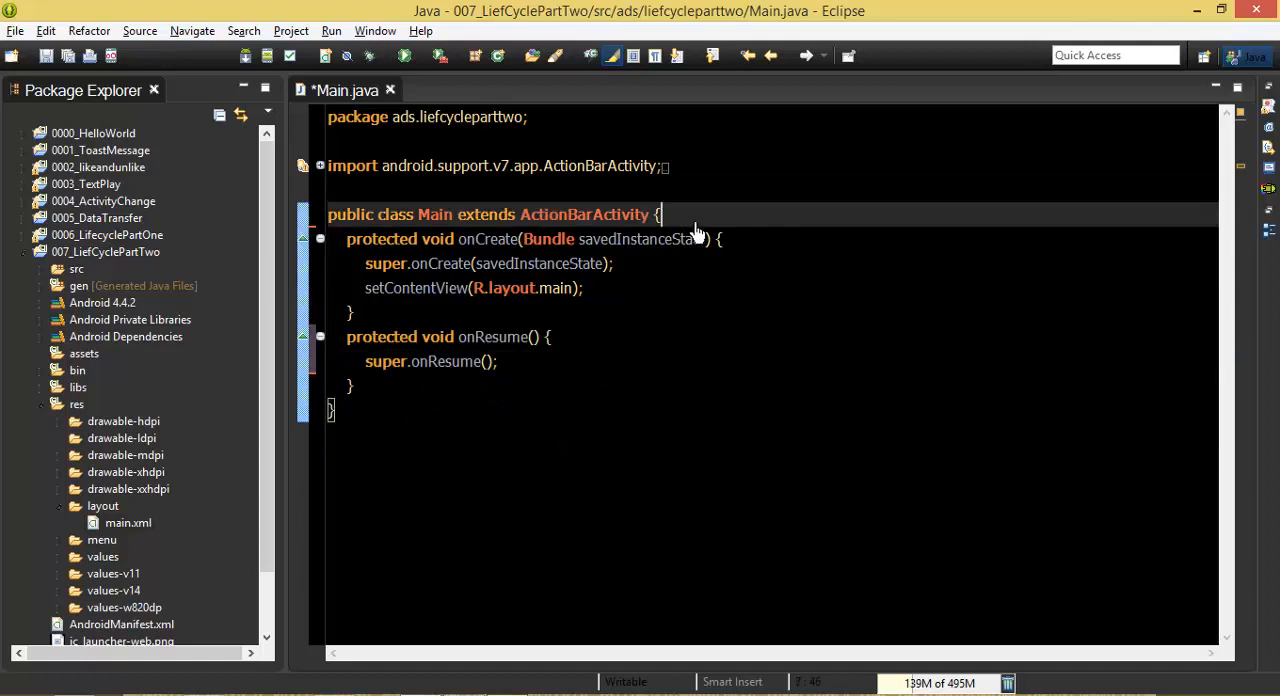
Declare the field 'int counter = 0;' and add 'counter++;' after super.onResume().
{"action": "type", "text": "pri"}
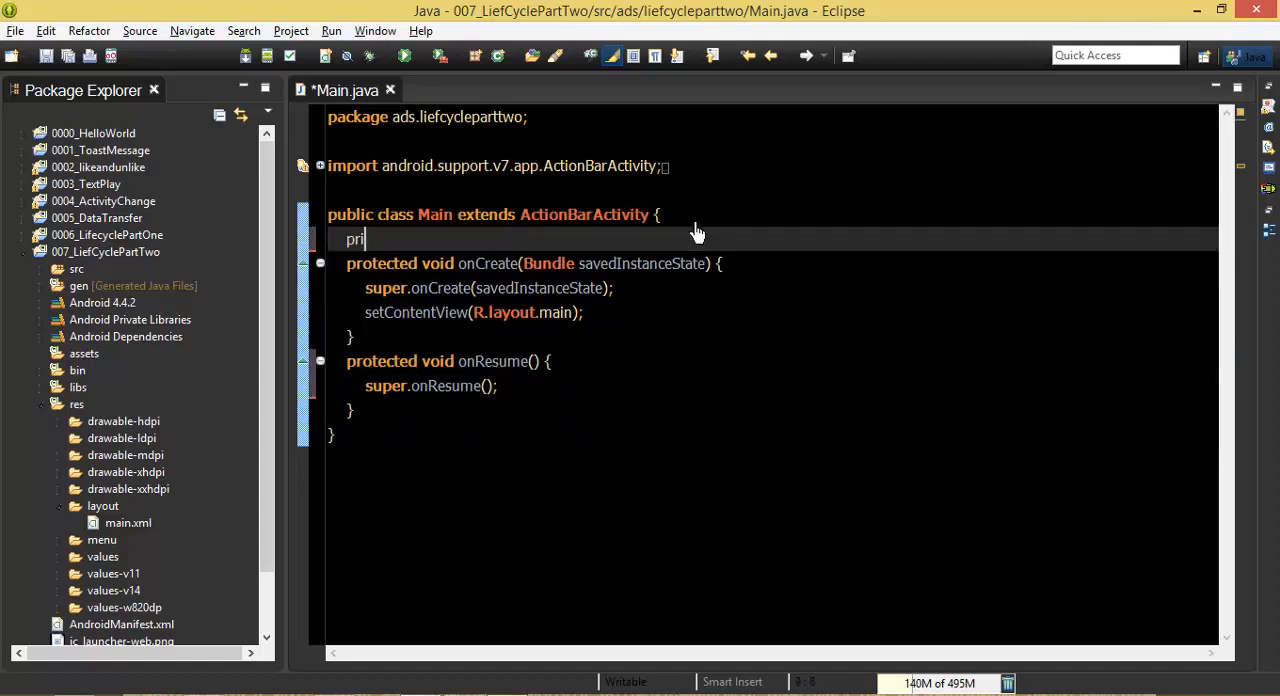
{"action": "type", "text": "vate int"}
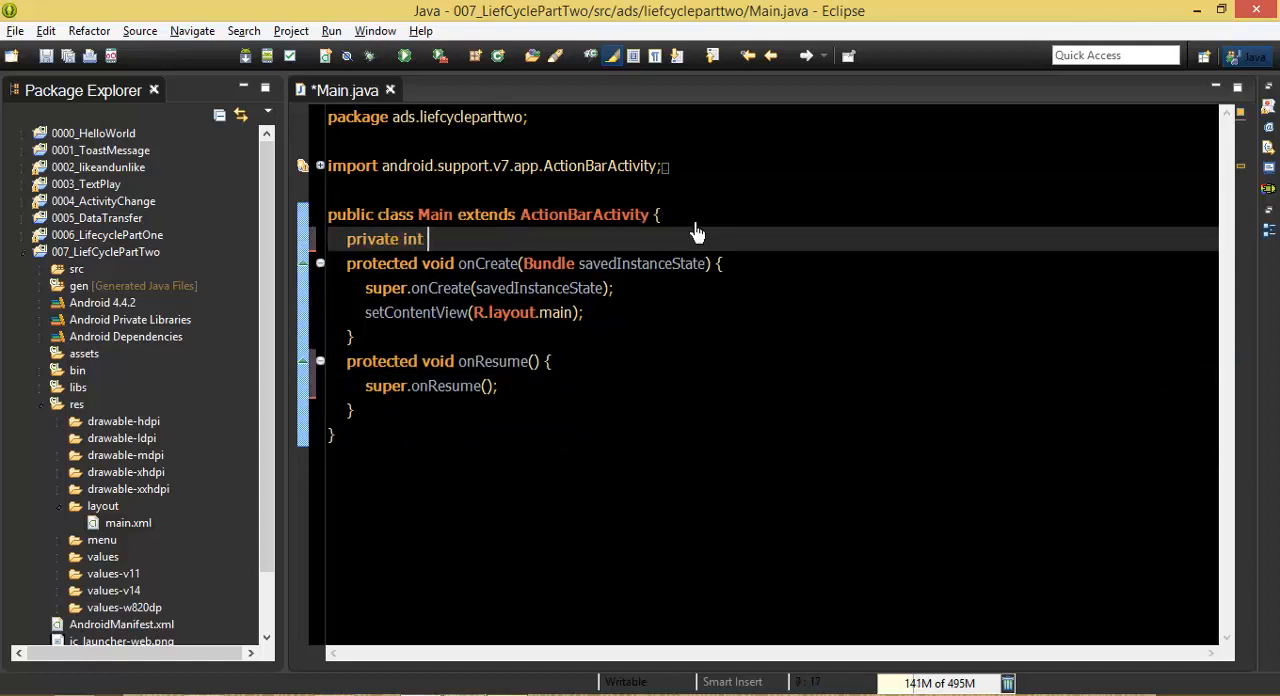
{"action": "key", "text": "BackSpace"}
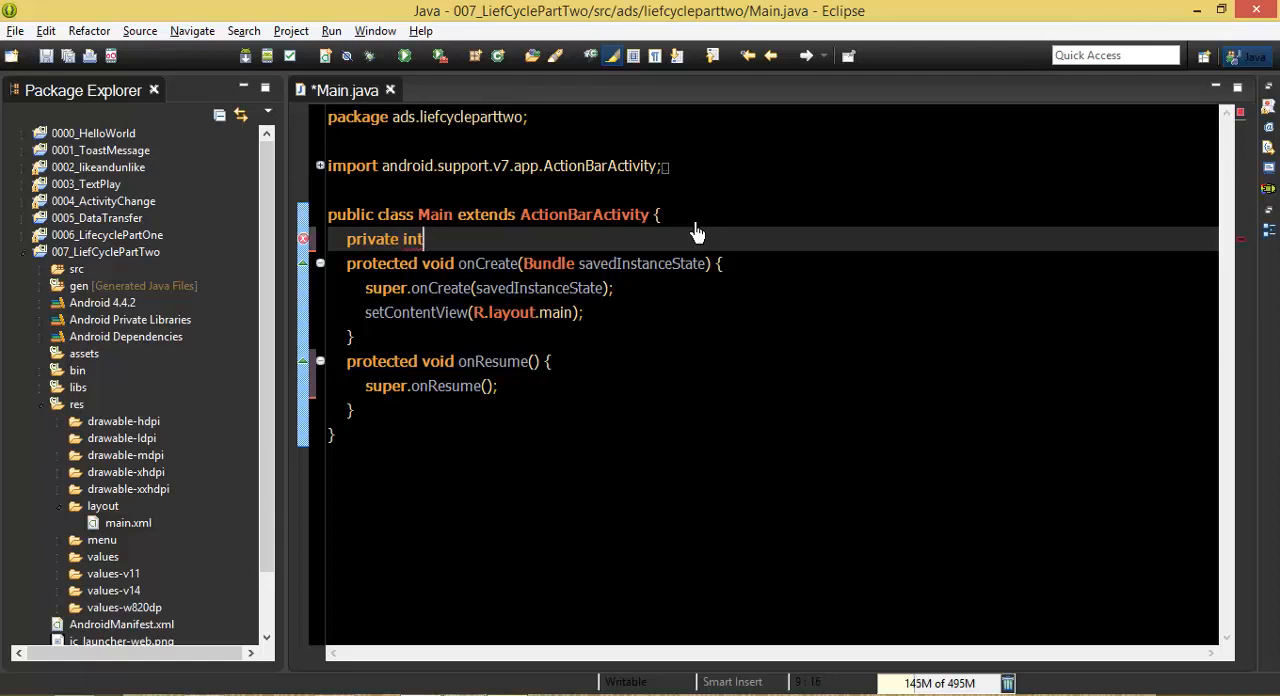
{"action": "type", "text": "ou"}
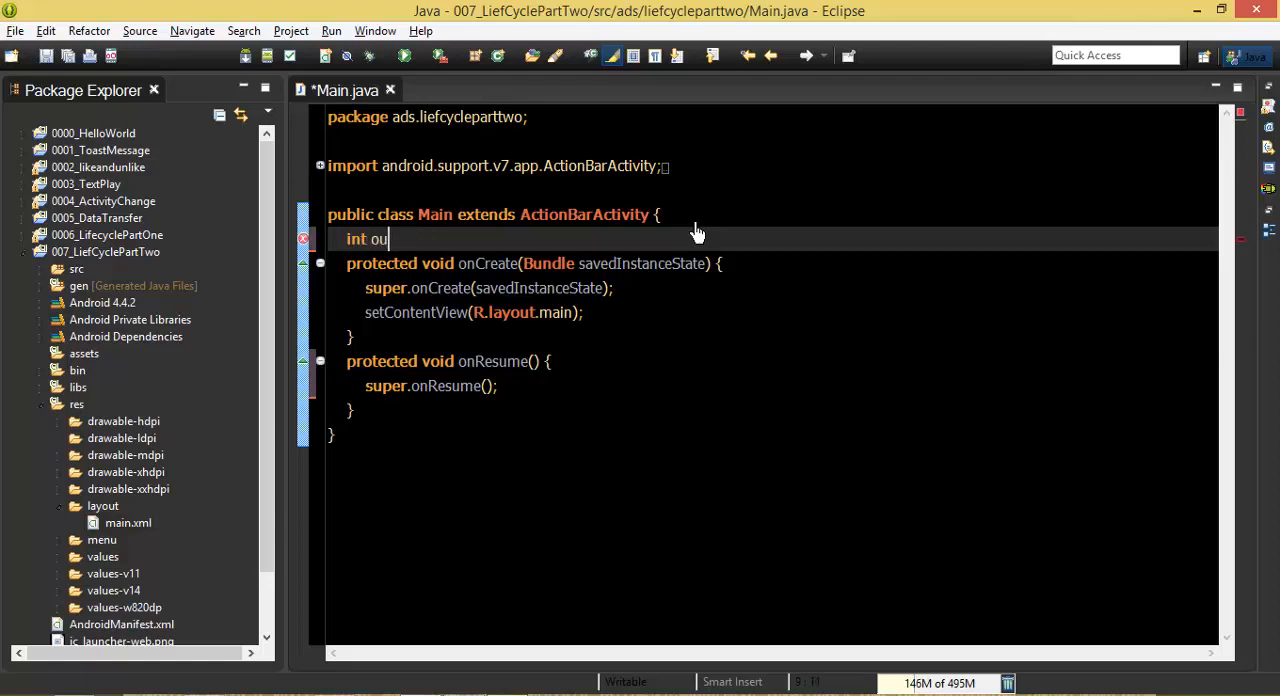
{"action": "type", "text": "unter ="}
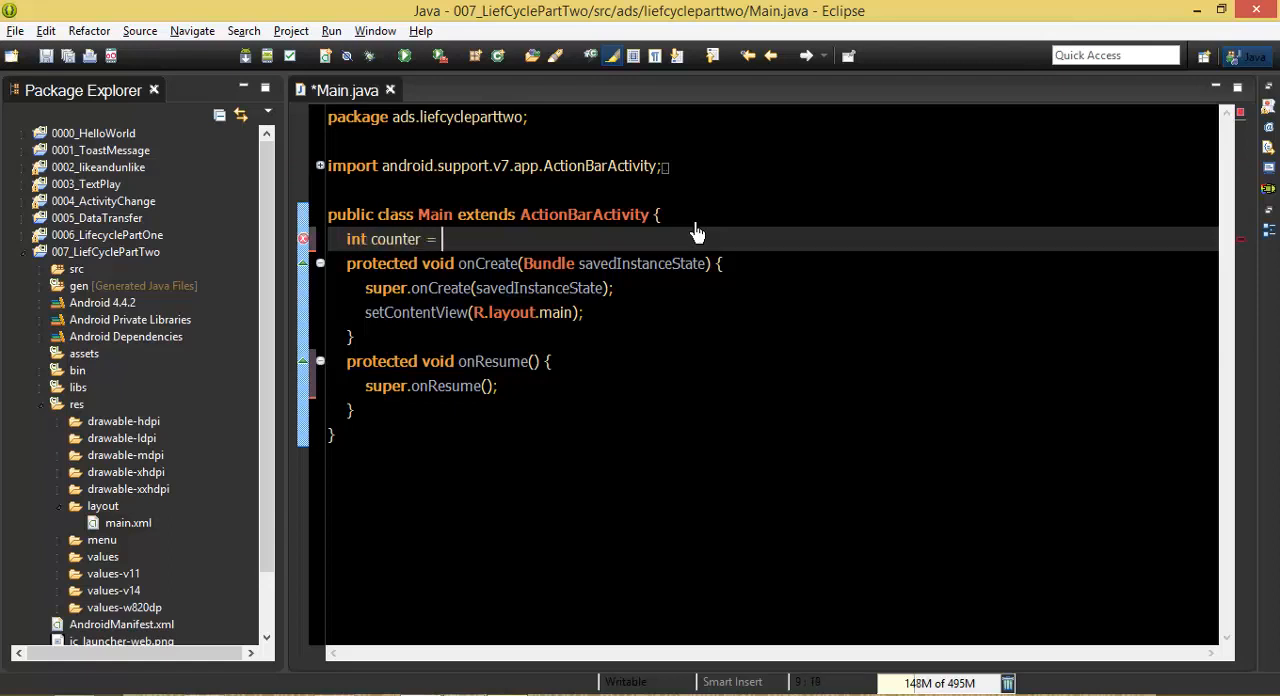
{"action": "type", "text": "0;"}
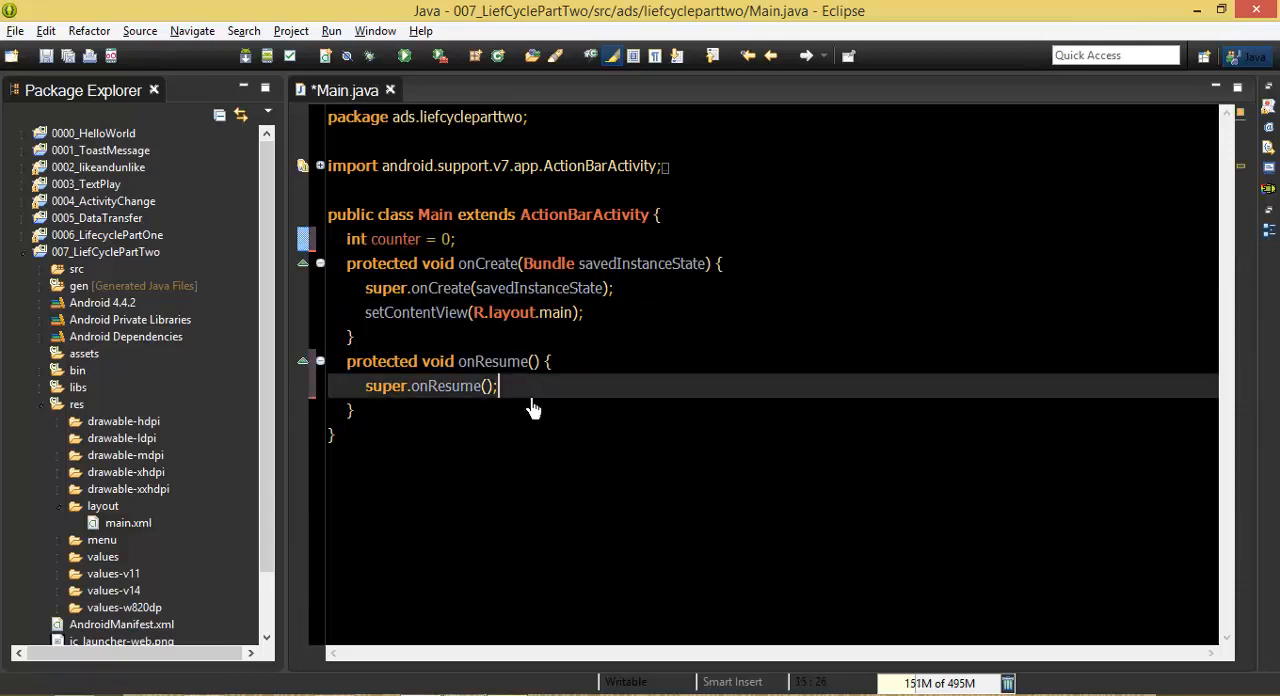
{"action": "type", "text": "counter"}
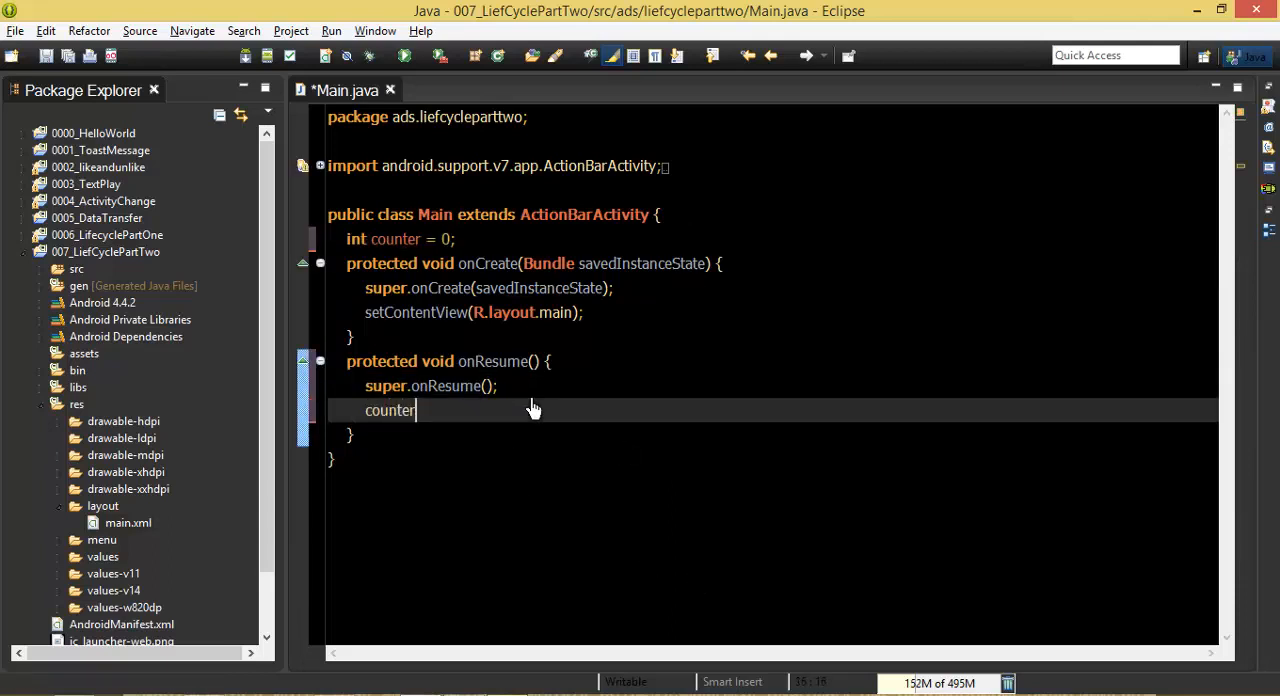
{"action": "type", "text": "++;"}
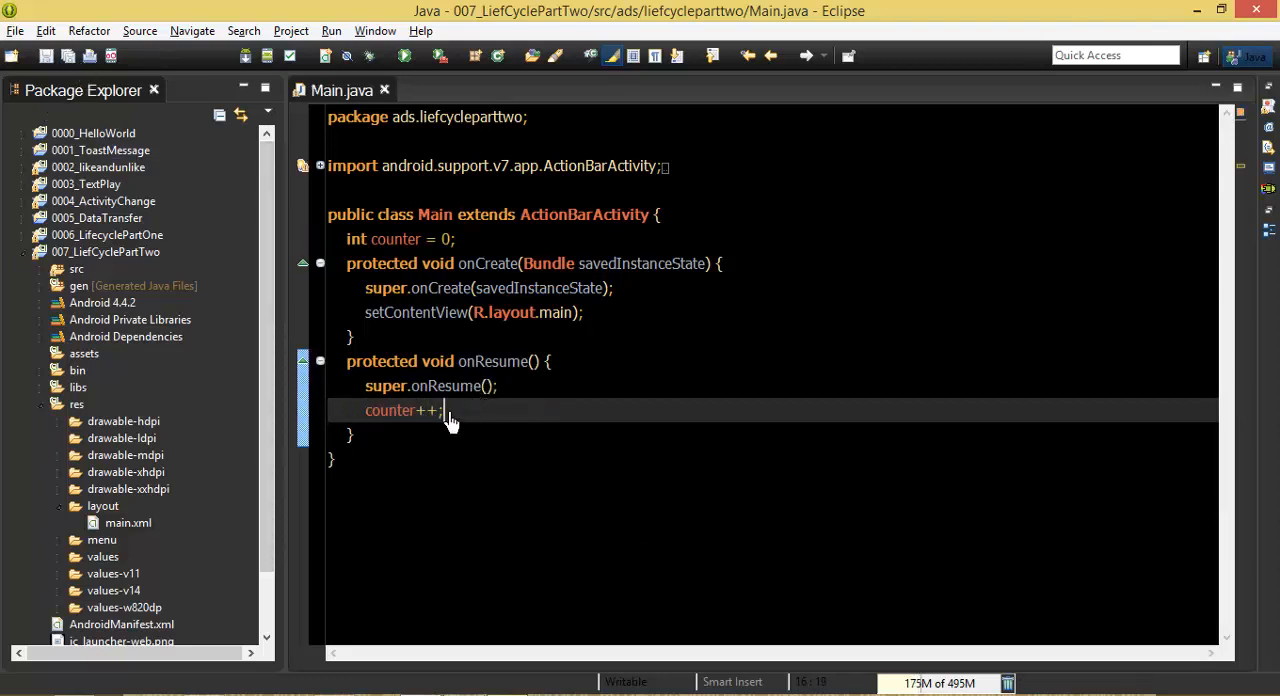
{"action": "left_click", "coordinate": [440, 436]}
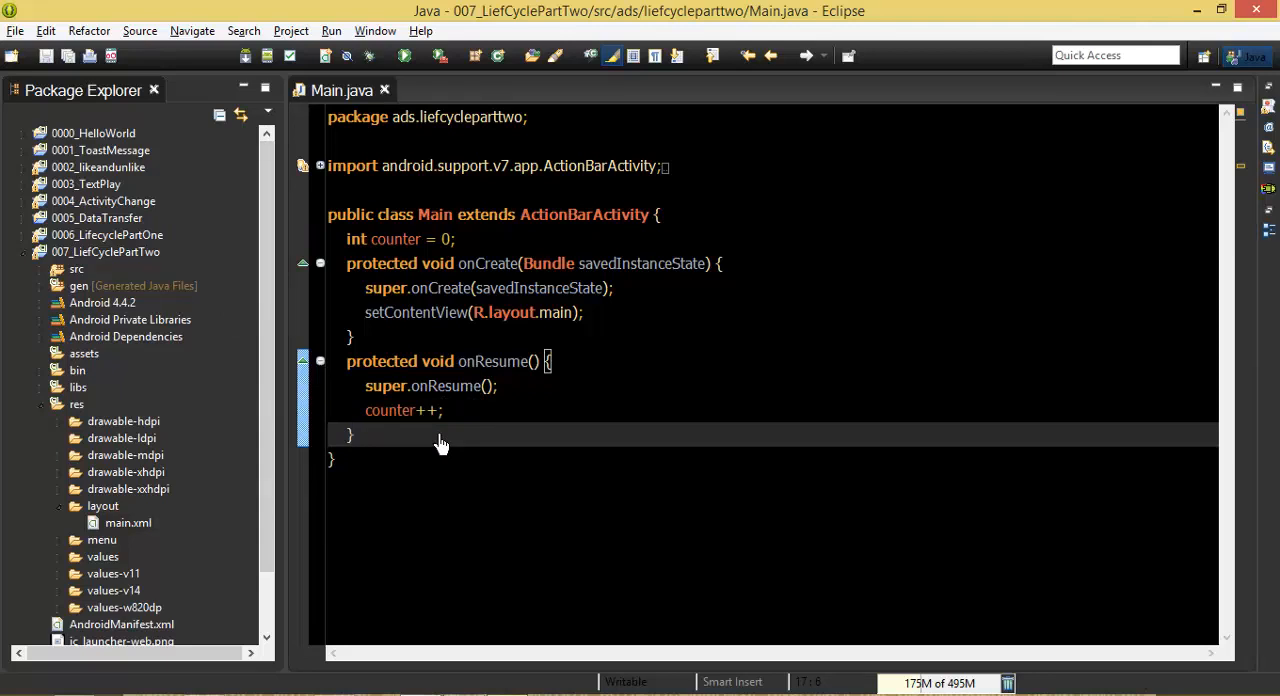
Override onSaveInstanceState and store the counter with outState.putInt("key", counter);.
{"action": "type", "text": "on"}
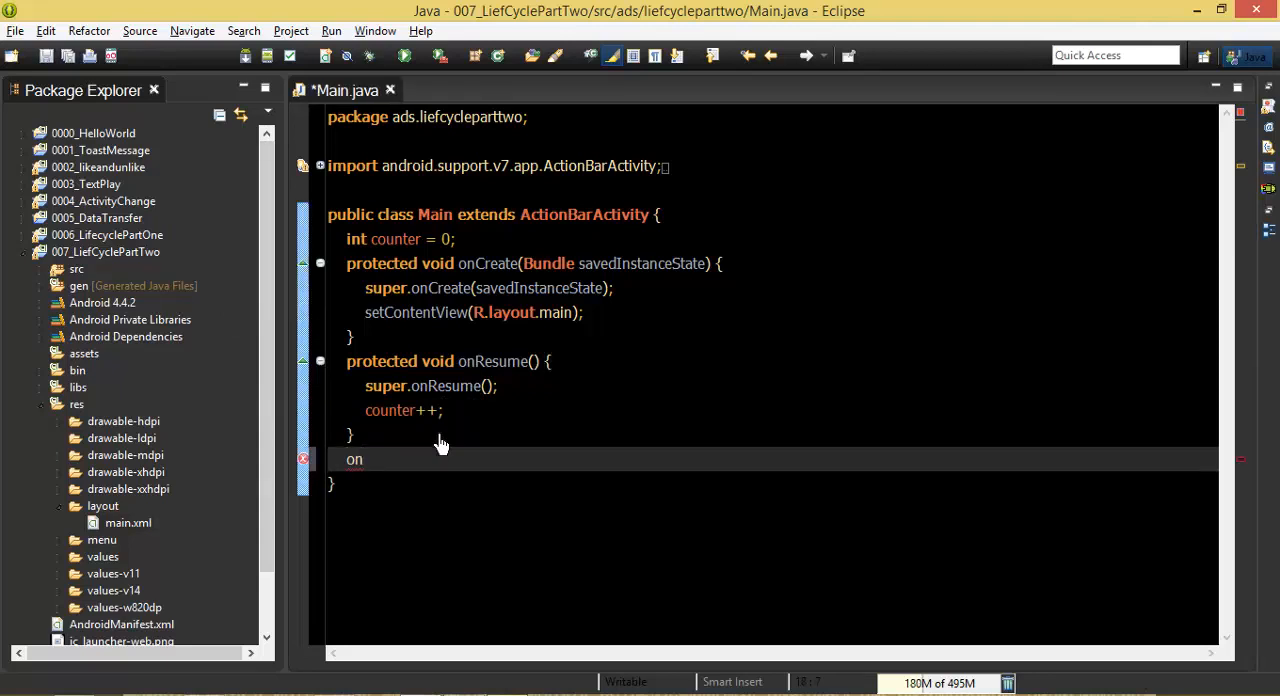
{"action": "type", "text": "S"}
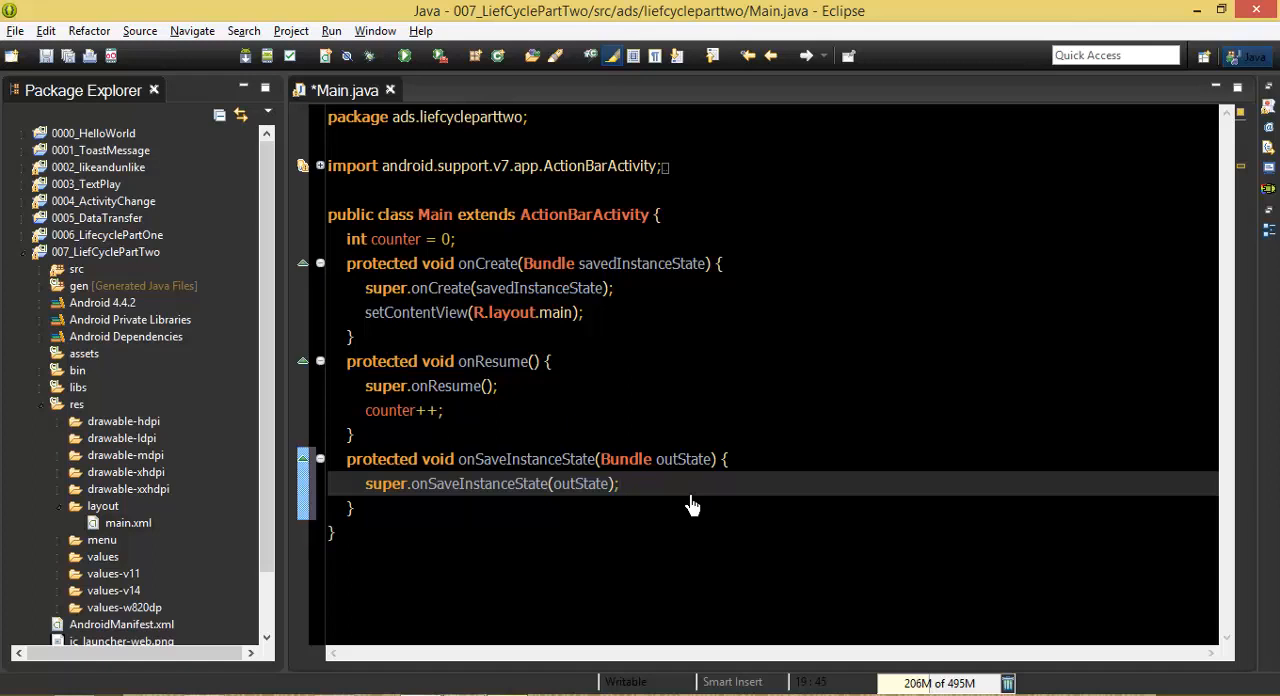
{"action": "type", "text": "outState"}
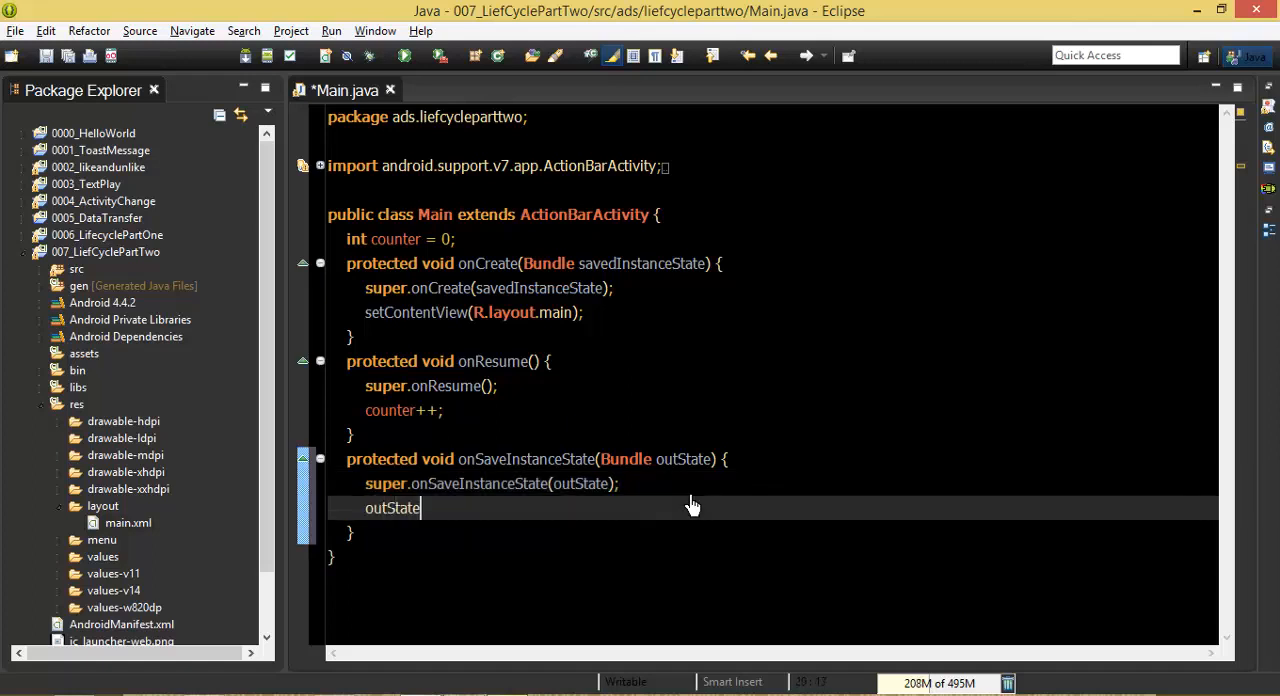
{"action": "type", "text": ".putInt(\"k\", value"}
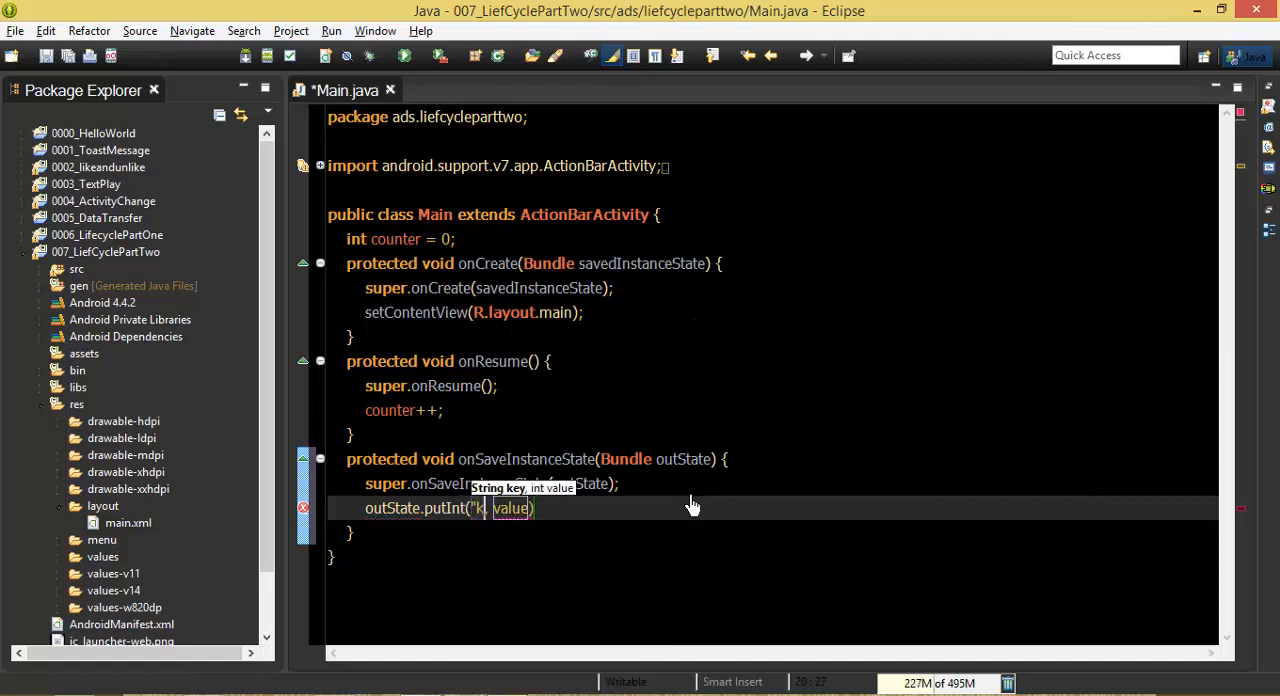
{"action": "type", "text": "ey"}
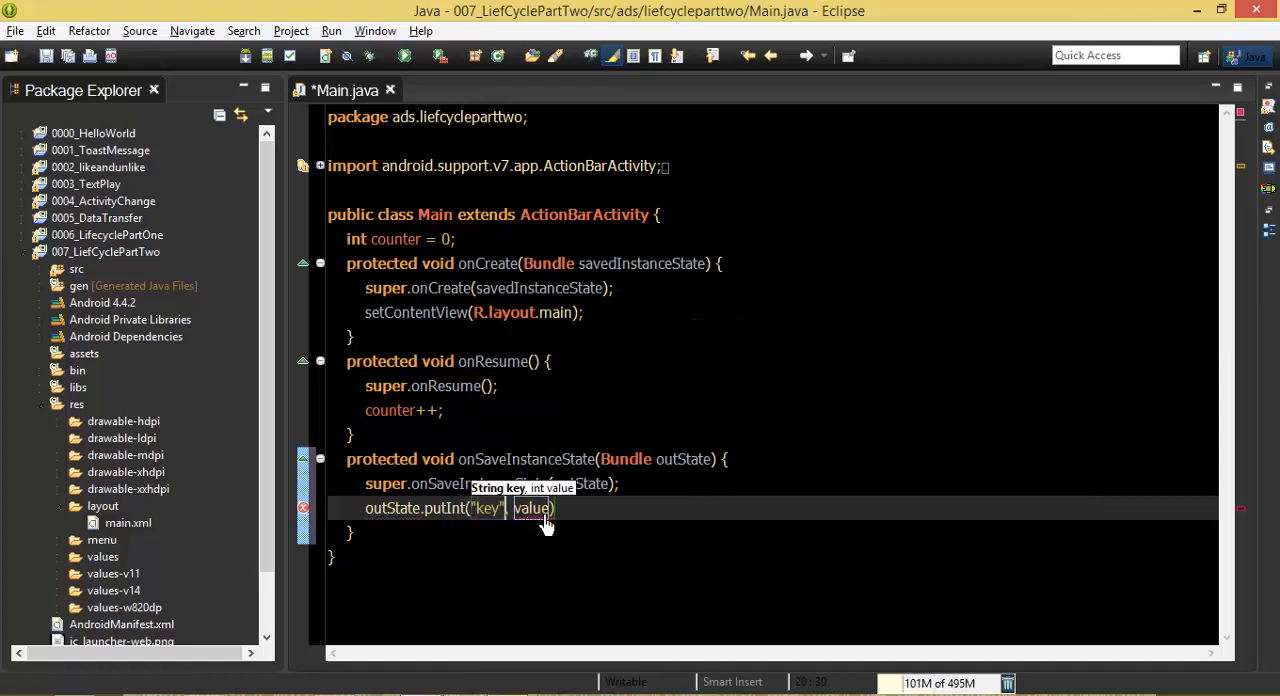
{"action": "type", "text": "counter"}
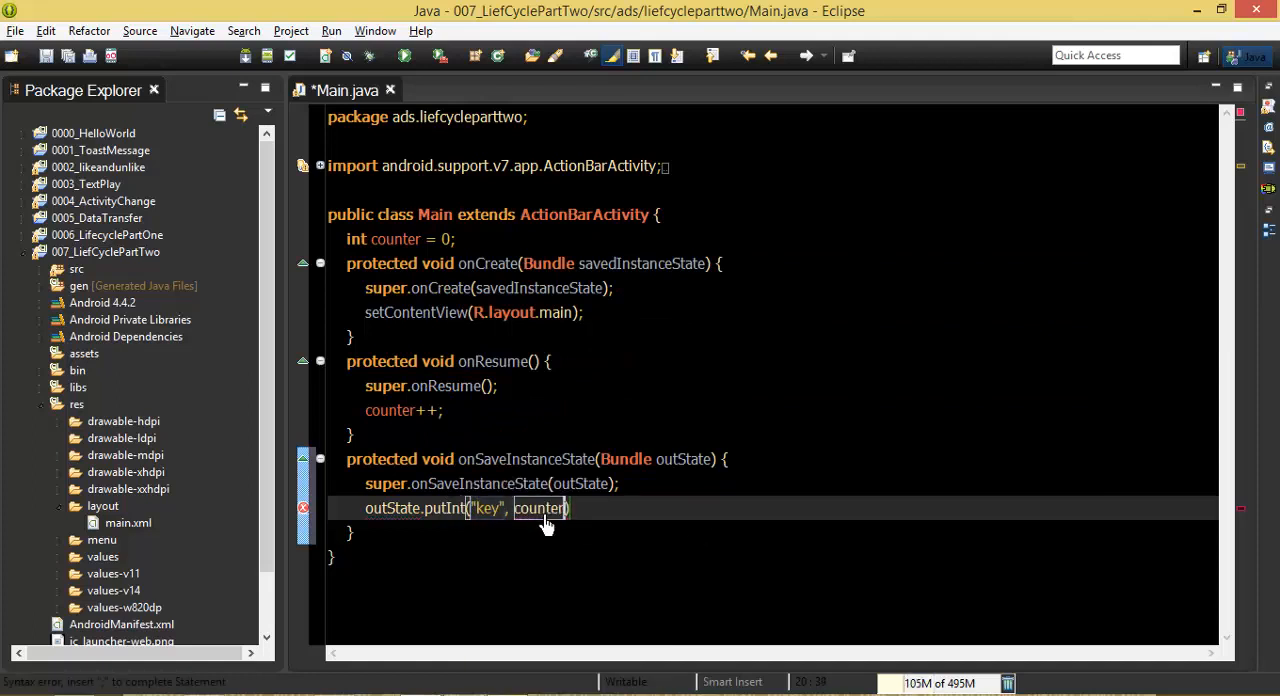
{"action": "type", "text": ");"}
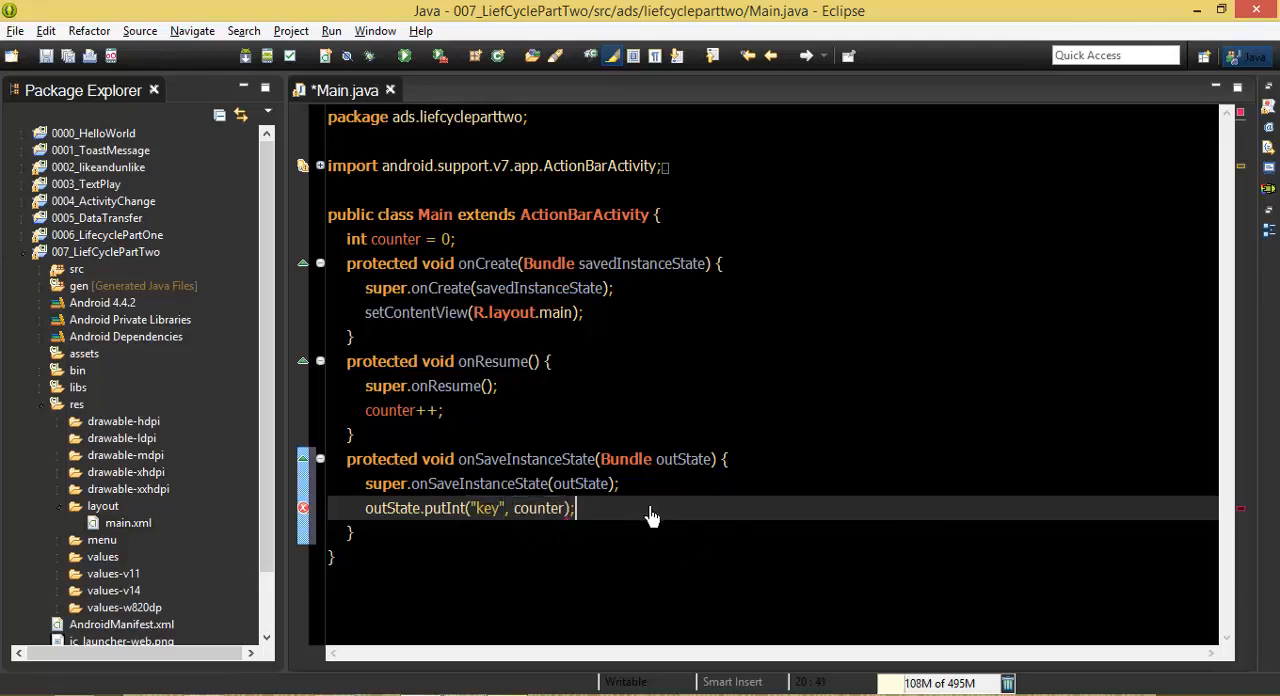
{"action": "left_click", "coordinate": [396, 240]}
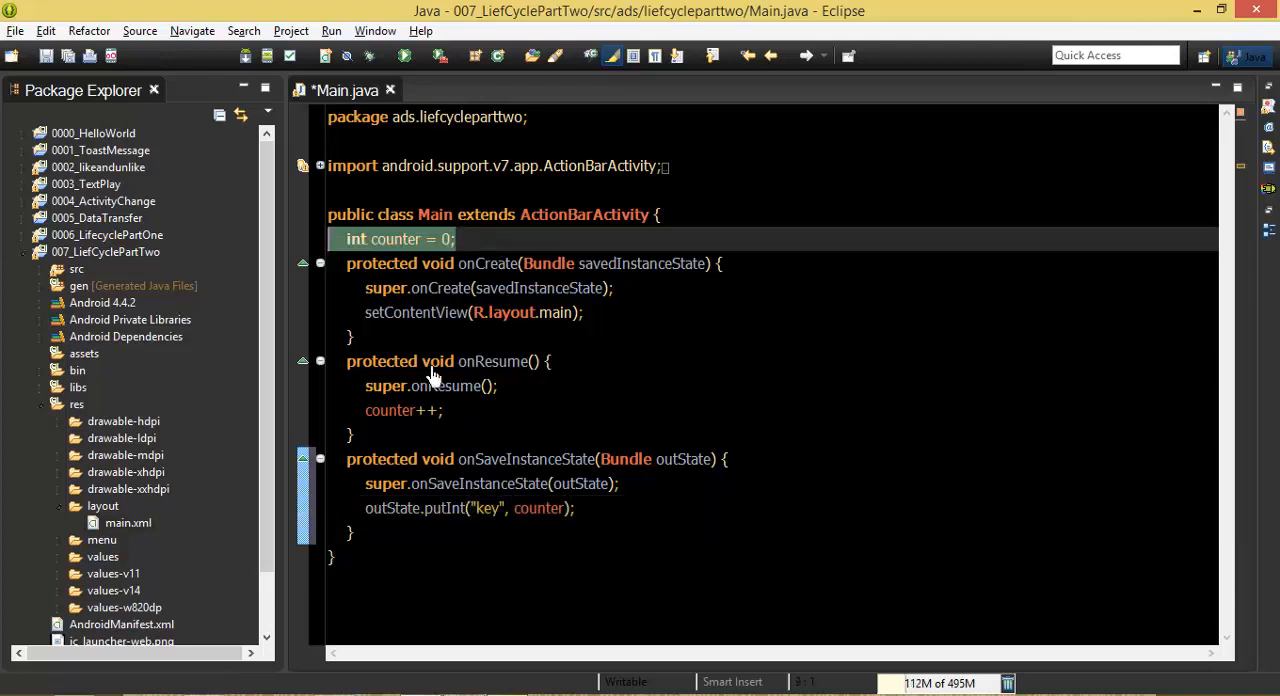
{"action": "left_click", "coordinate": [404, 410]}
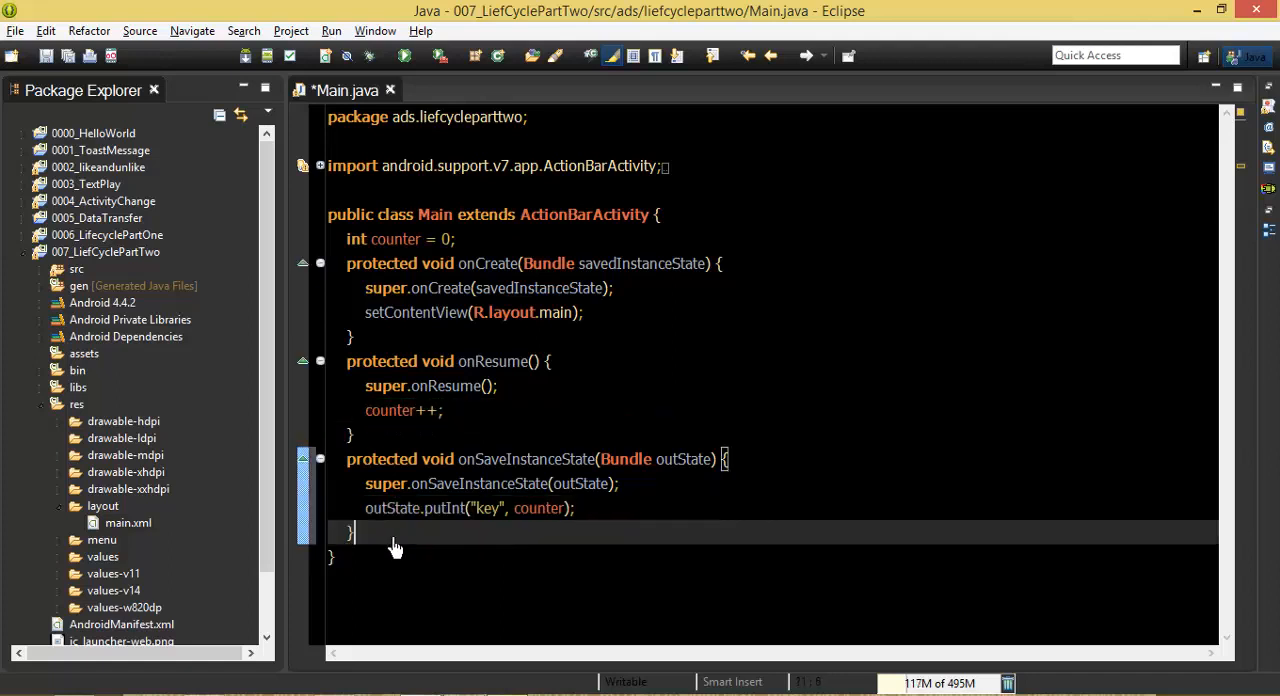
Override onRestoreInstanceState and set counter = savedInstanceState.getInt("key");.
{"action": "type", "text": "on"}
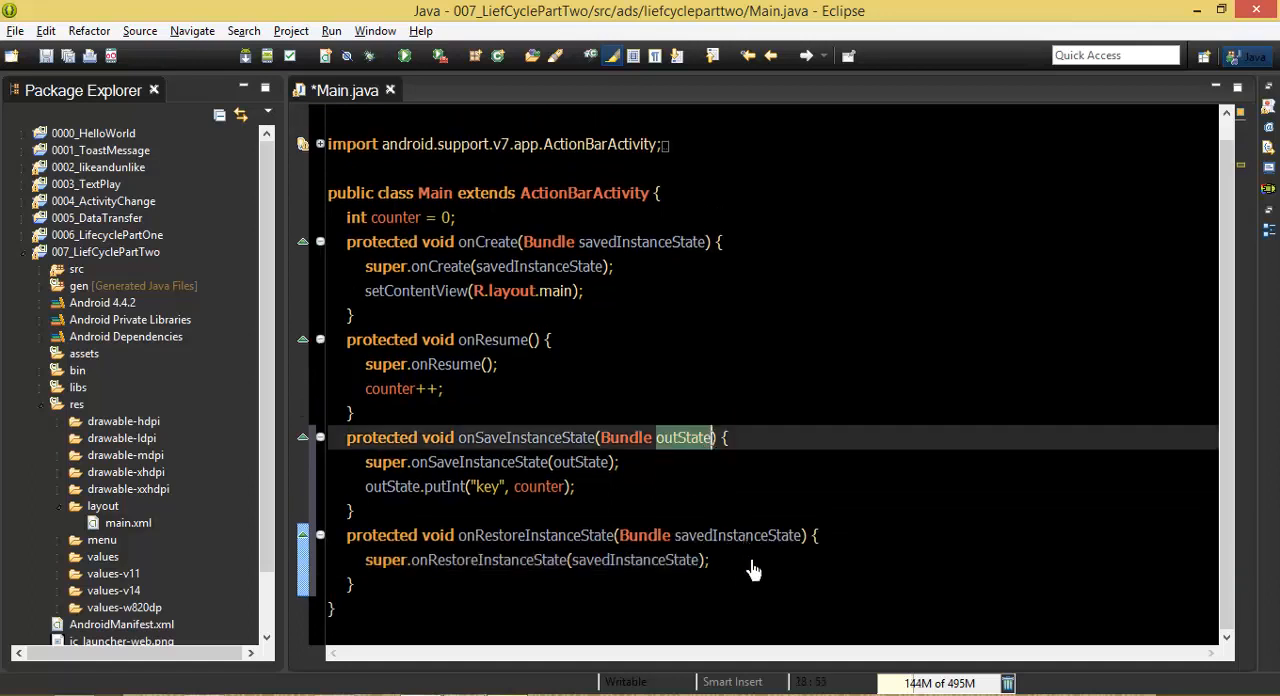
{"action": "double_click", "coordinate": [738, 536]}
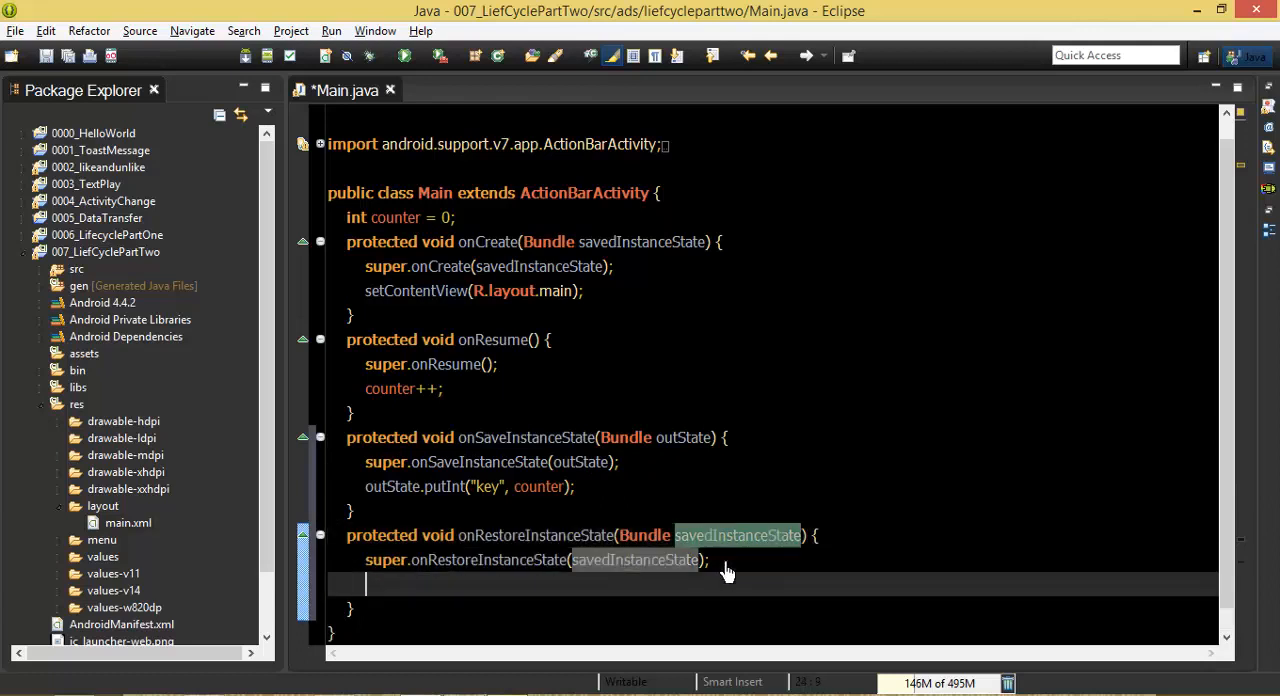
{"action": "type", "text": "savedInstanceState"}
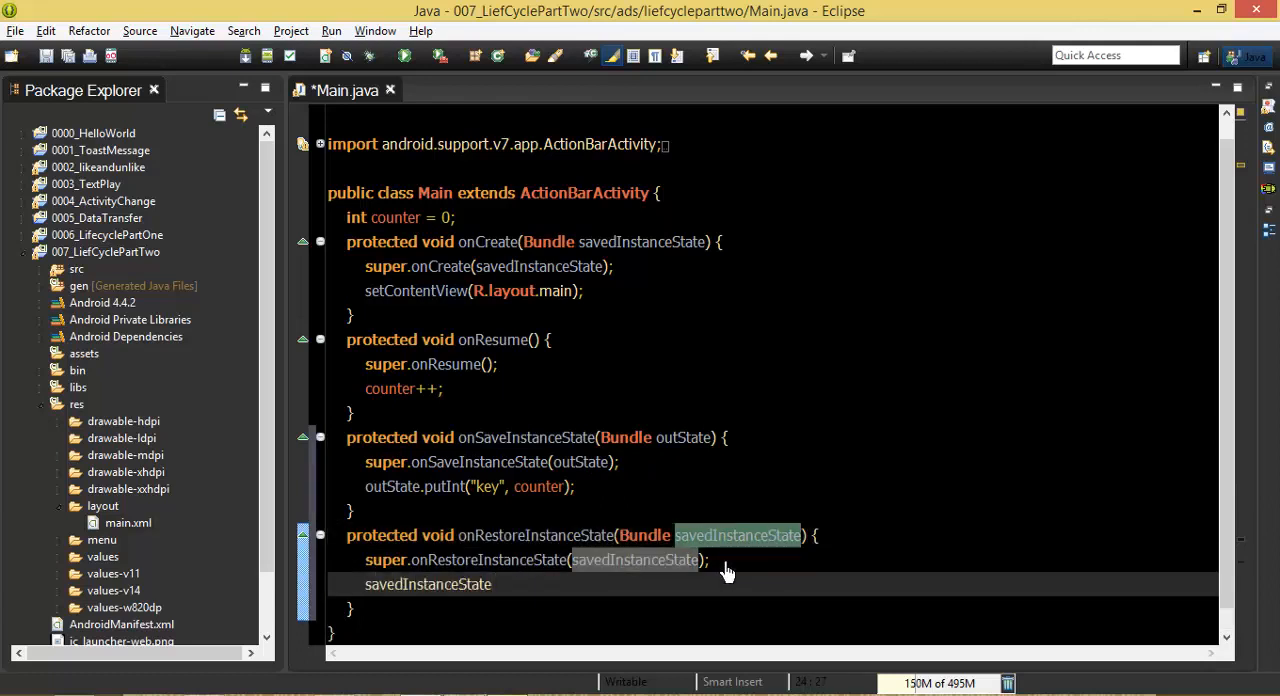
{"action": "type", "text": ".getInt(\""}
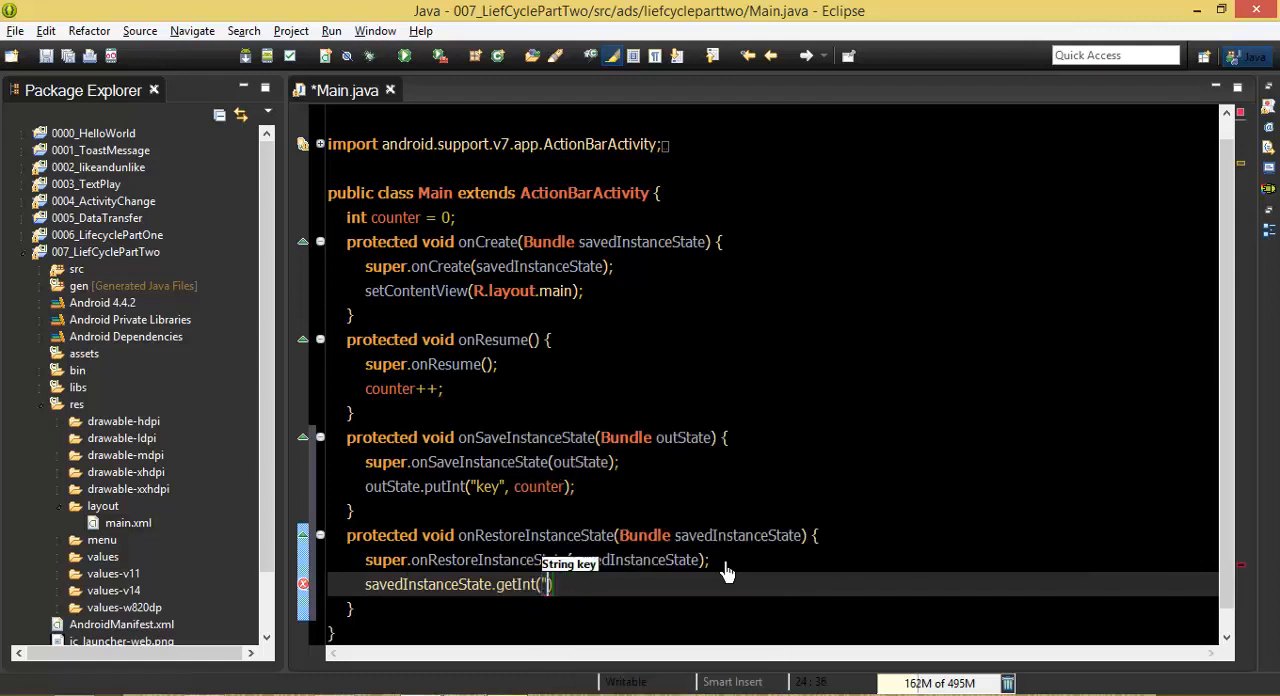
{"action": "type", "text": "key\");"}
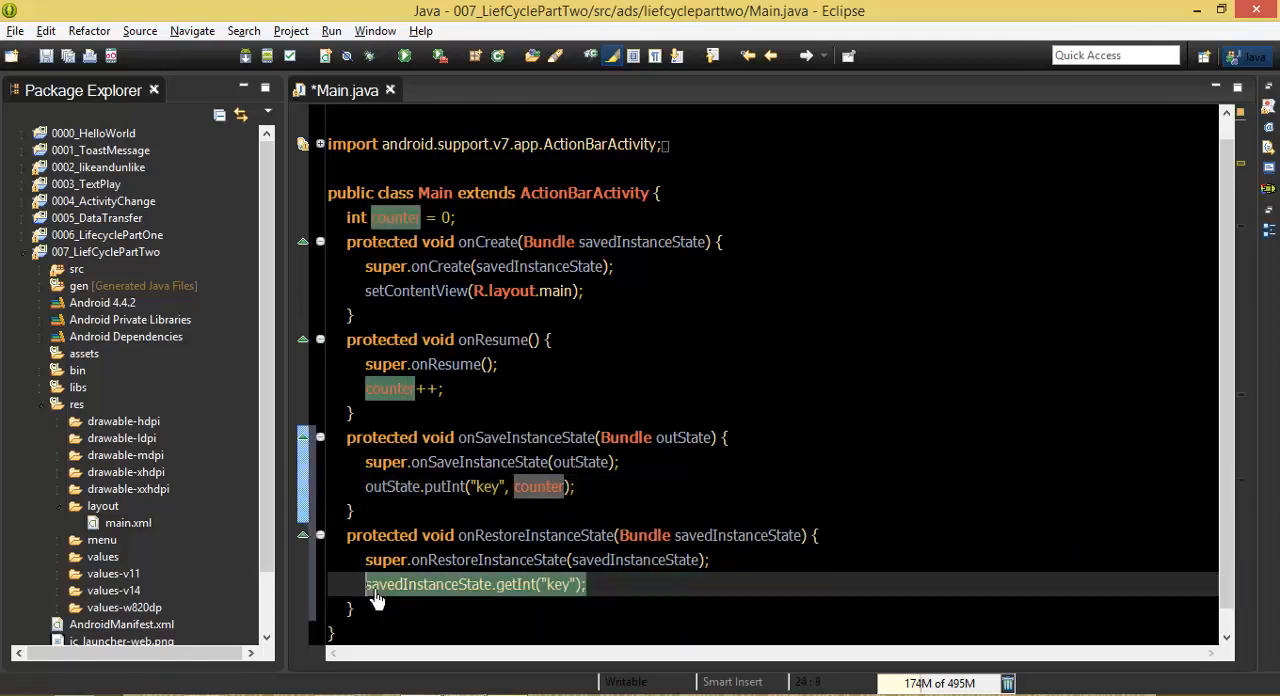
{"action": "type", "text": "couter ="}
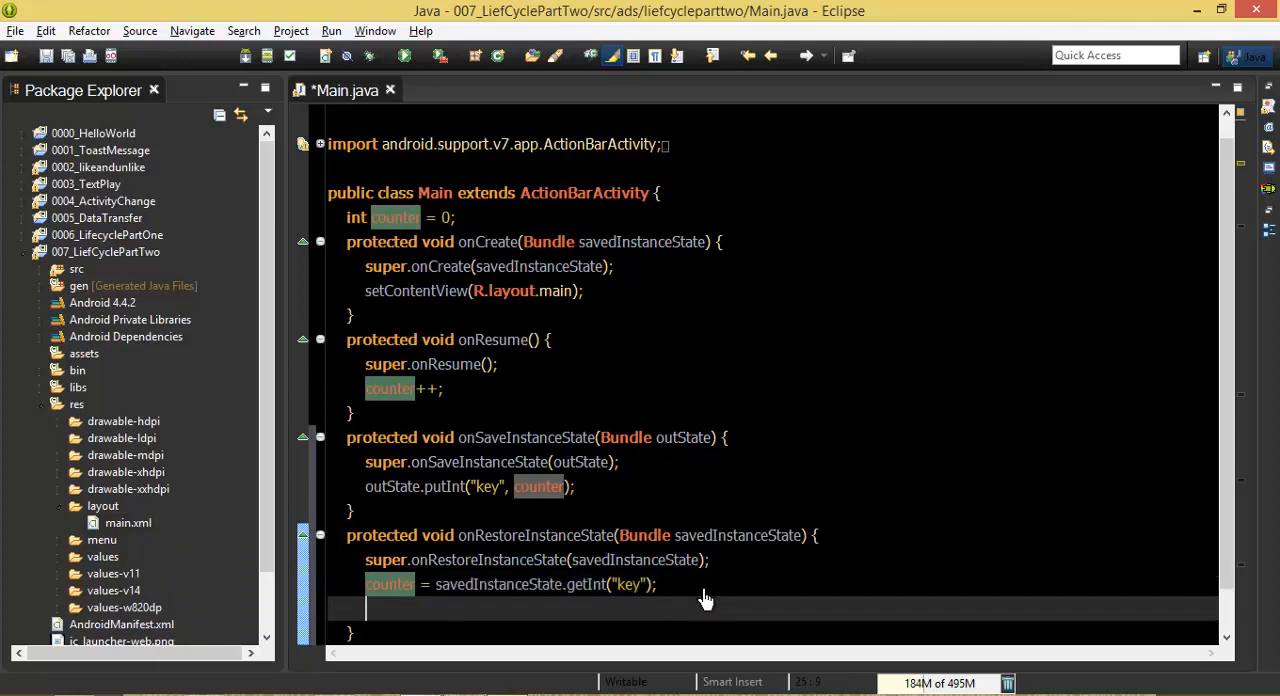
Add Toast.makeText(getApplicationContext(), String.valueOf(counter), Toast.LENGTH_LONG).show(); to onRestoreInstanceState.
{"action": "type", "text": "Toast.m"}
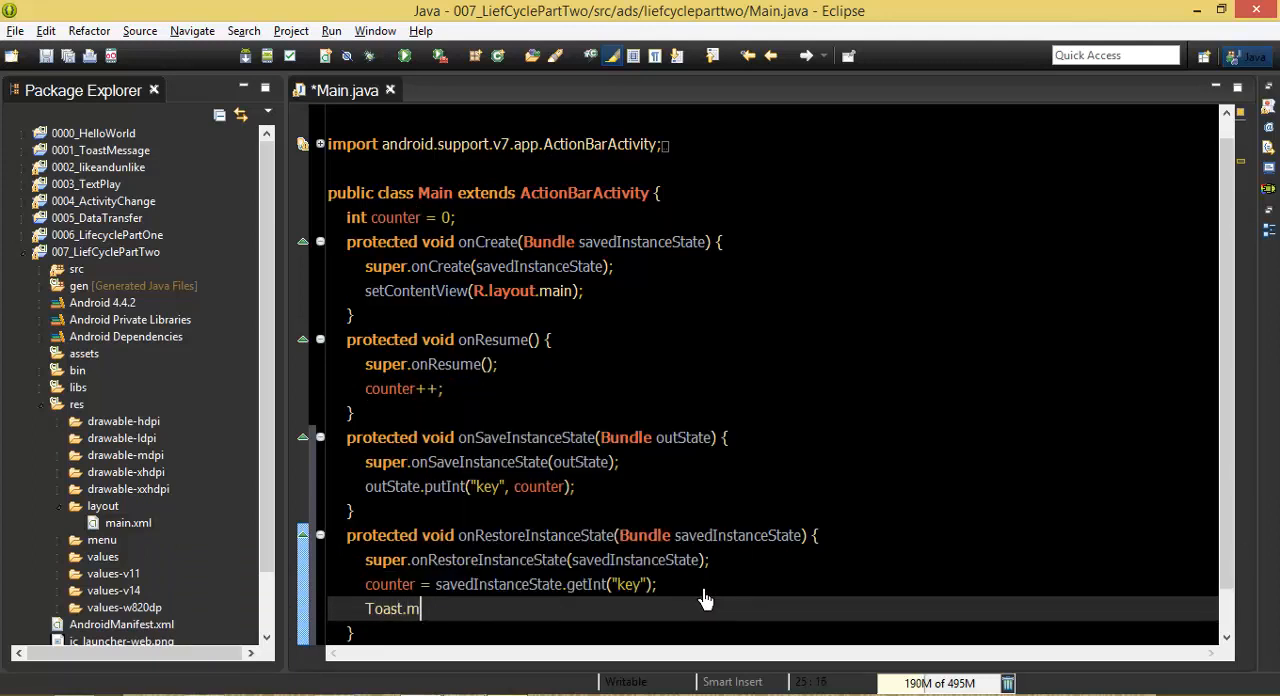
{"action": "type", "text": "akeText(getApplicationContext(), String.valueOf(counter), Toast.LENGTH_LONG).show();"}
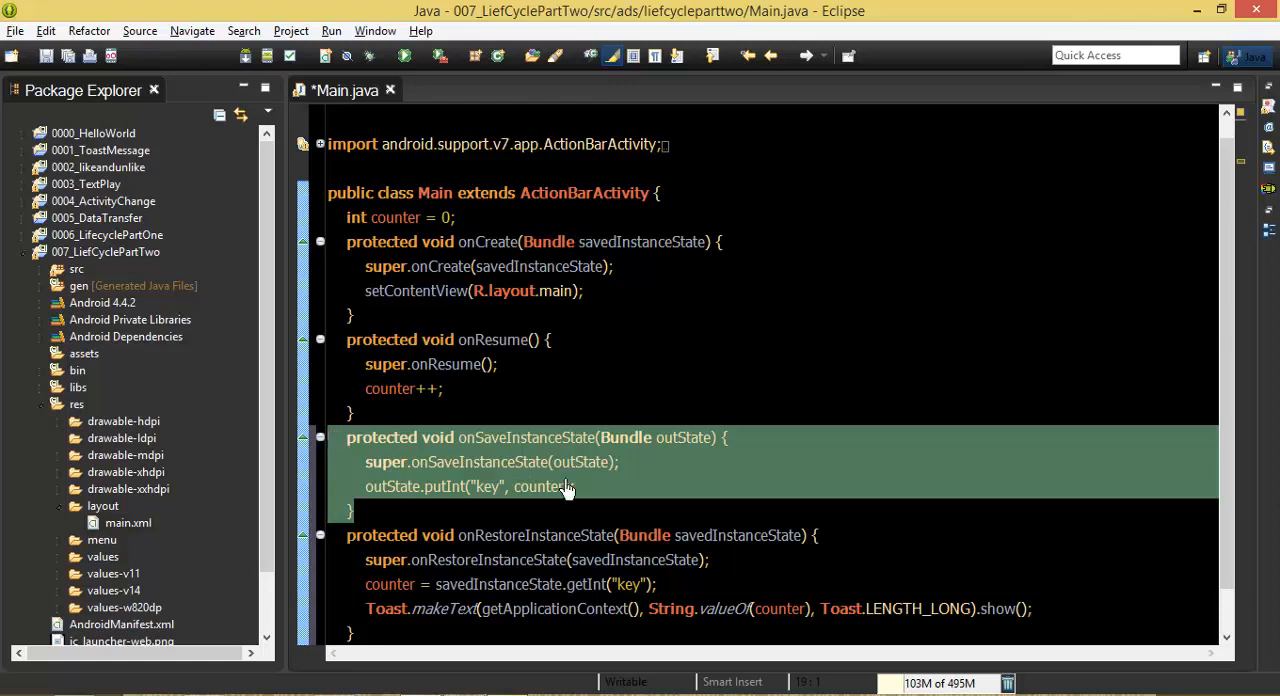
{"action": "mouse_move", "coordinate": [730, 484]}
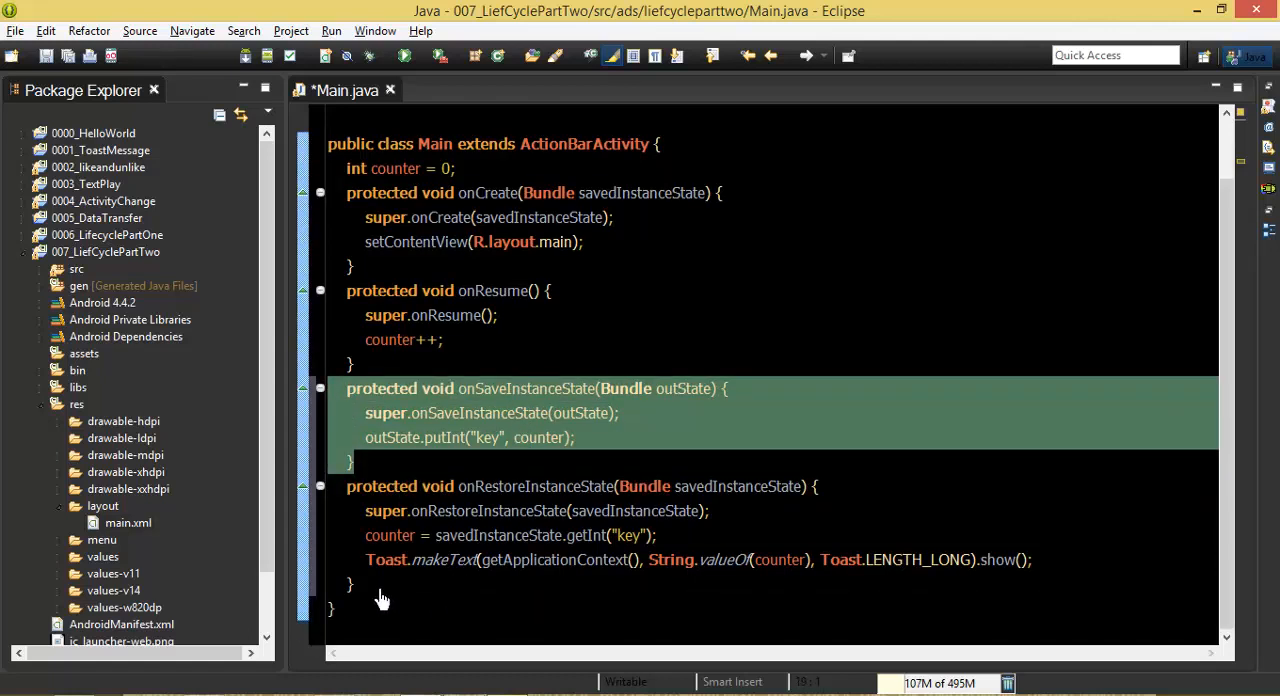
{"action": "left_click", "coordinate": [824, 400]}
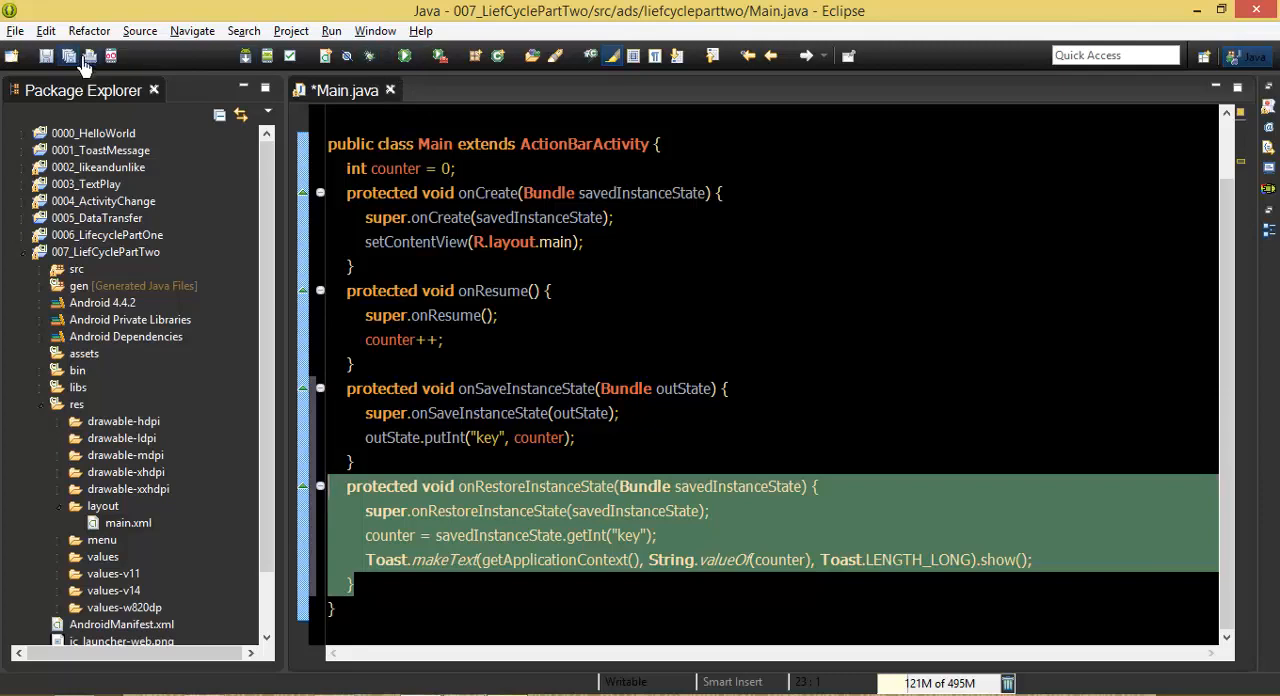
Run the project as an Android Application, launching the emulator.
{"action": "left_click", "coordinate": [68, 56]}
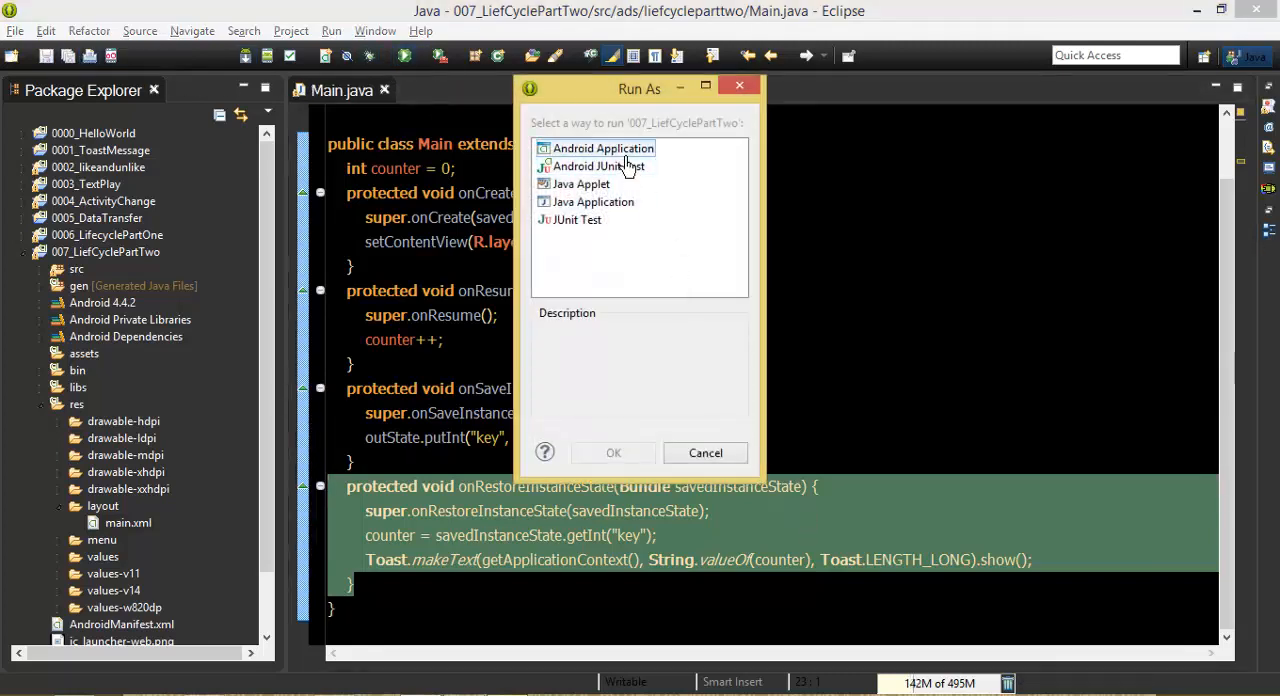
{"action": "left_click", "coordinate": [612, 452]}
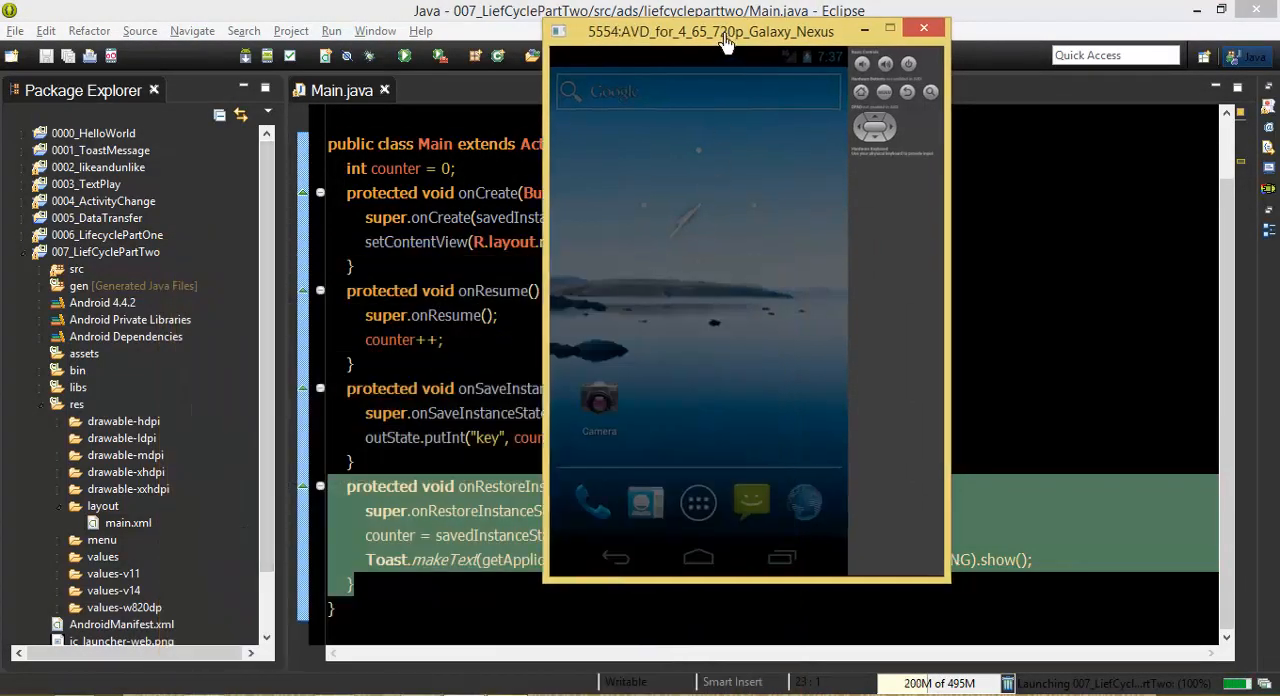
Move the emulator window aside to watch the app toast the counter value 1.
{"action": "left_click_drag", "start_coordinate": [710, 32], "coordinate": [684, 32]}
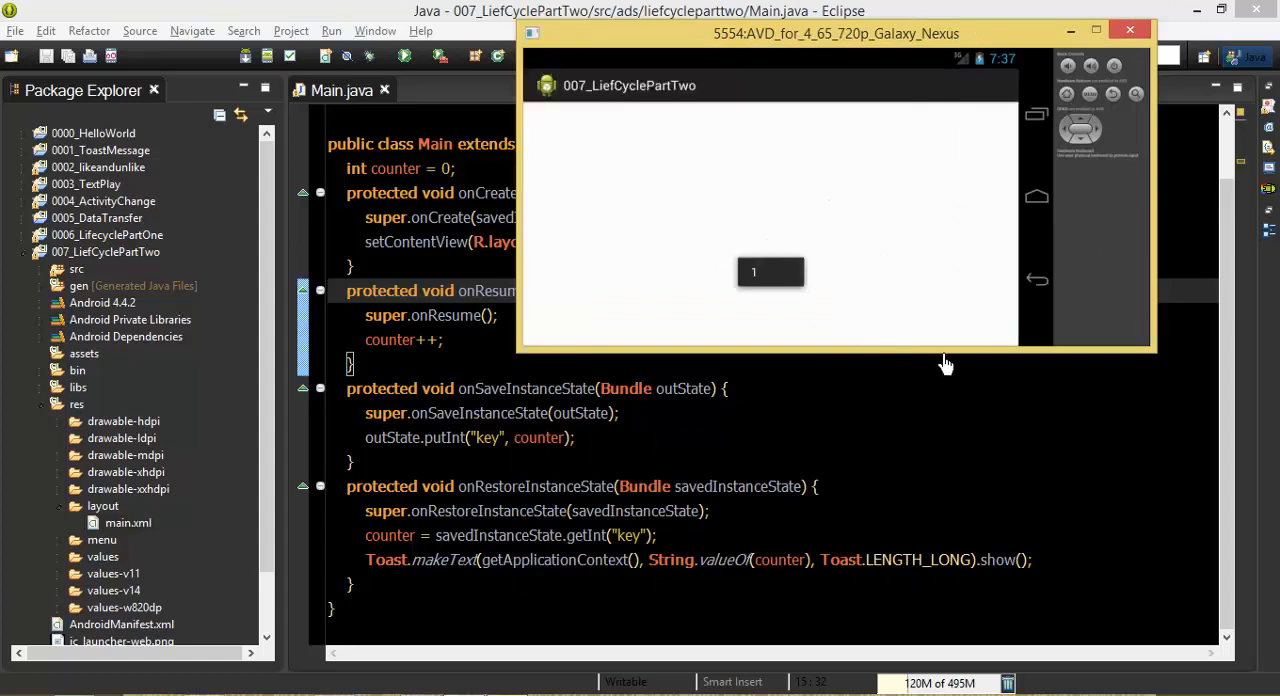
{"action": "mouse_move", "coordinate": [732, 312]}
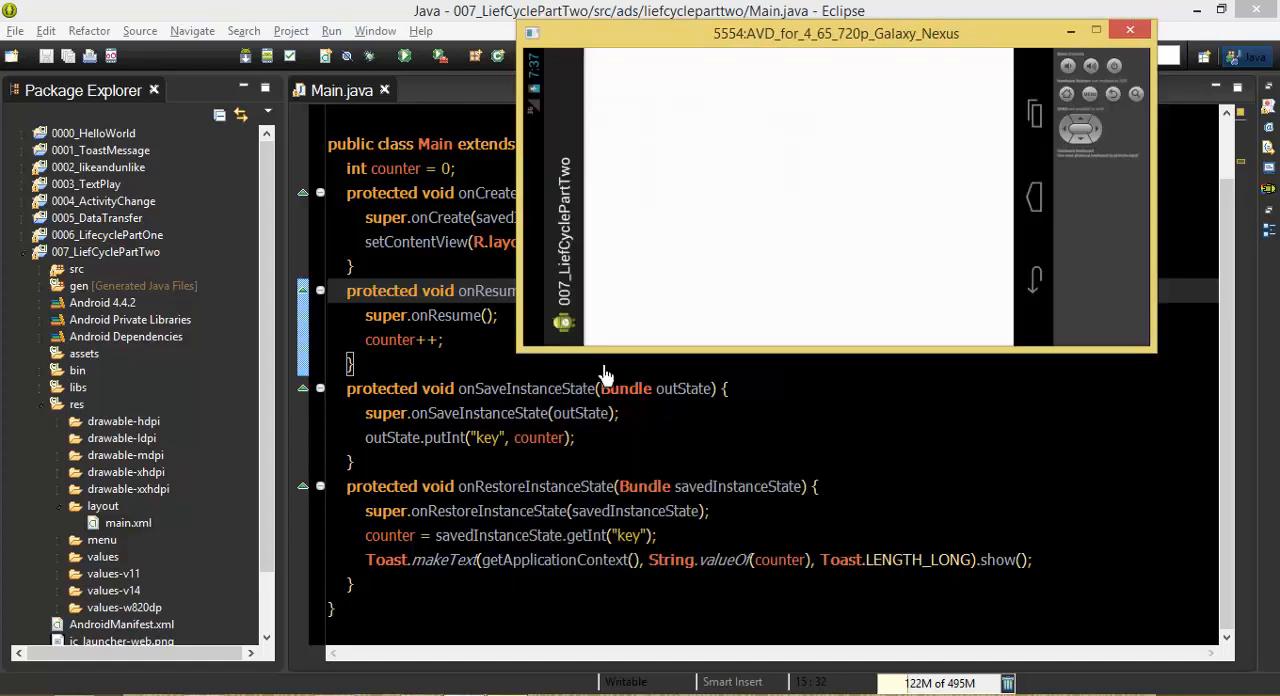
{"action": "mouse_move", "coordinate": [520, 402]}
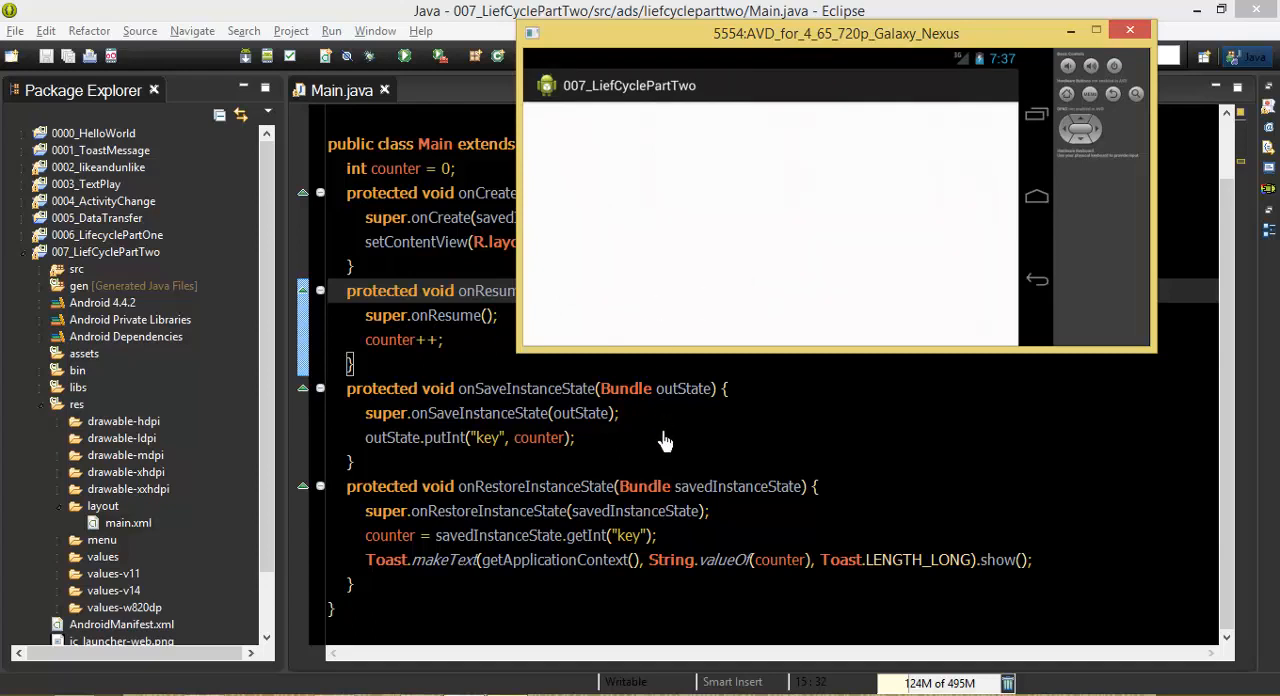
{"action": "mouse_move", "coordinate": [716, 418]}
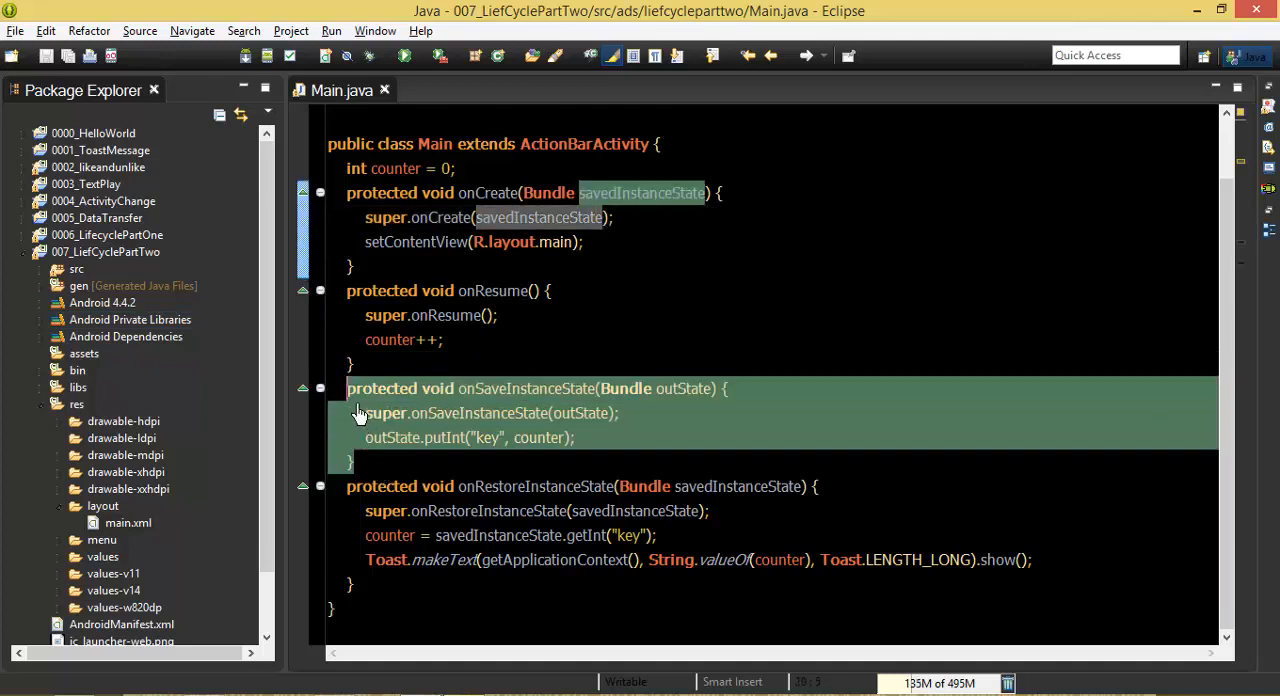
{"action": "mouse_move", "coordinate": [518, 344]}
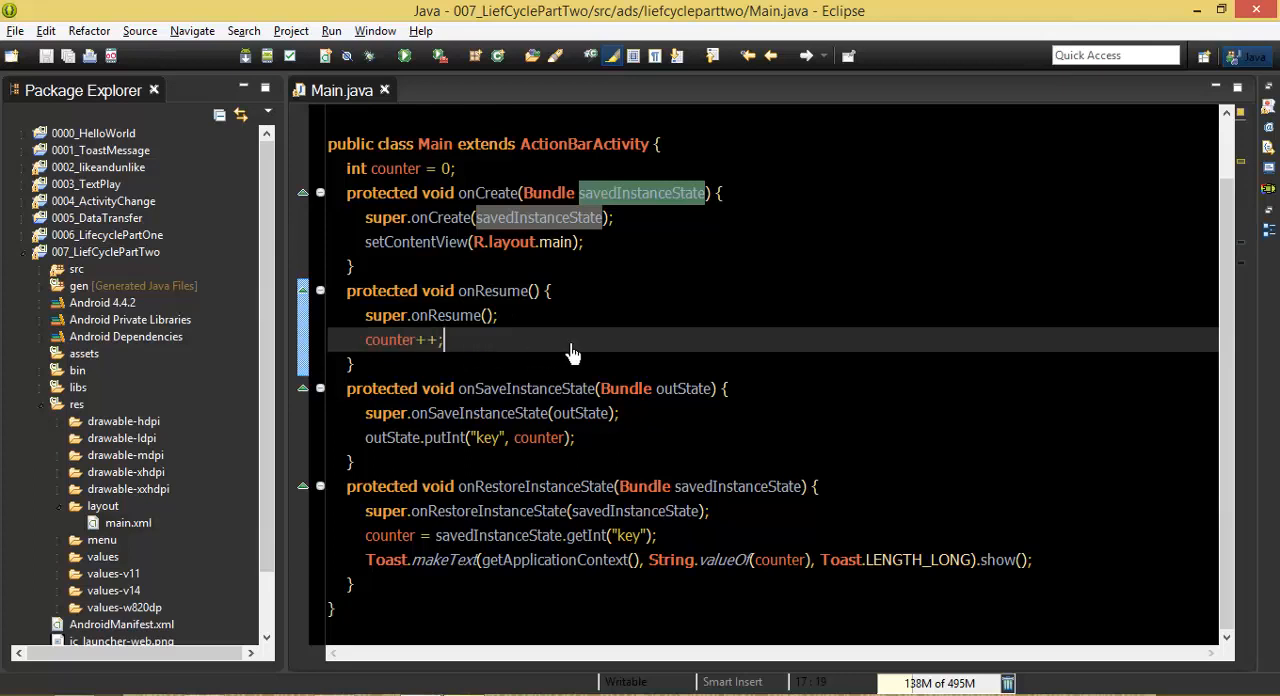
{"action": "mouse_move", "coordinate": [684, 388]}
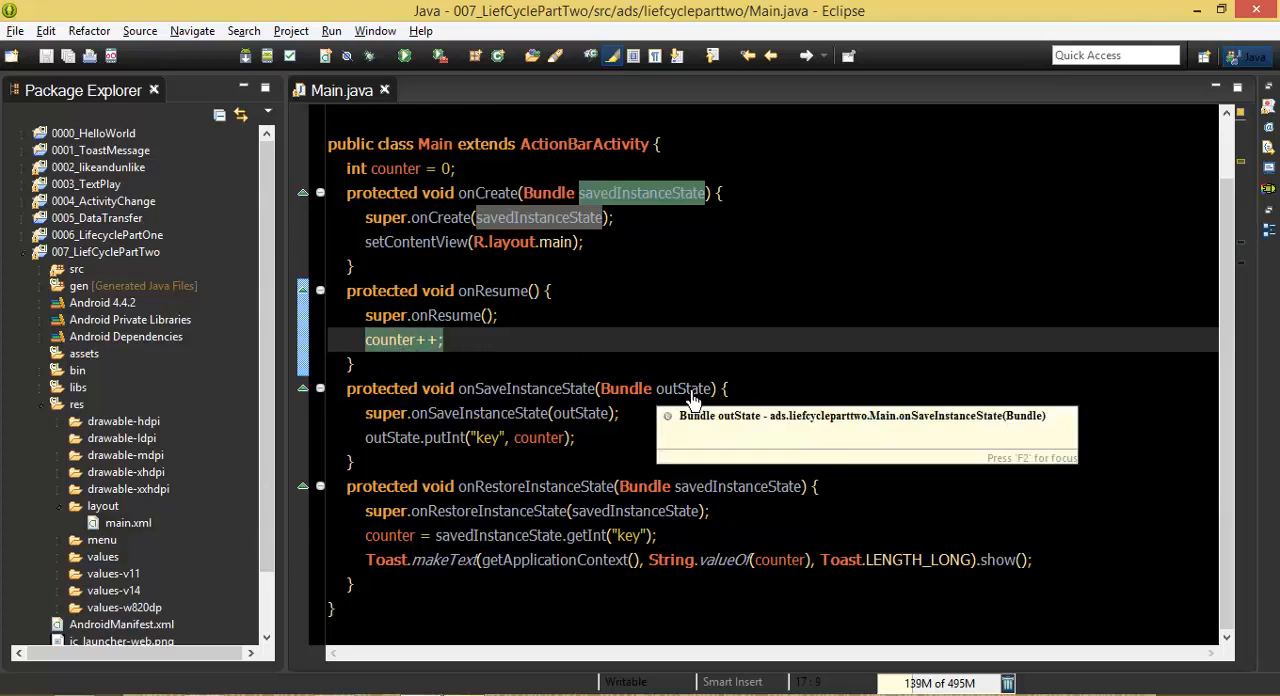
{"action": "mouse_move", "coordinate": [704, 324]}
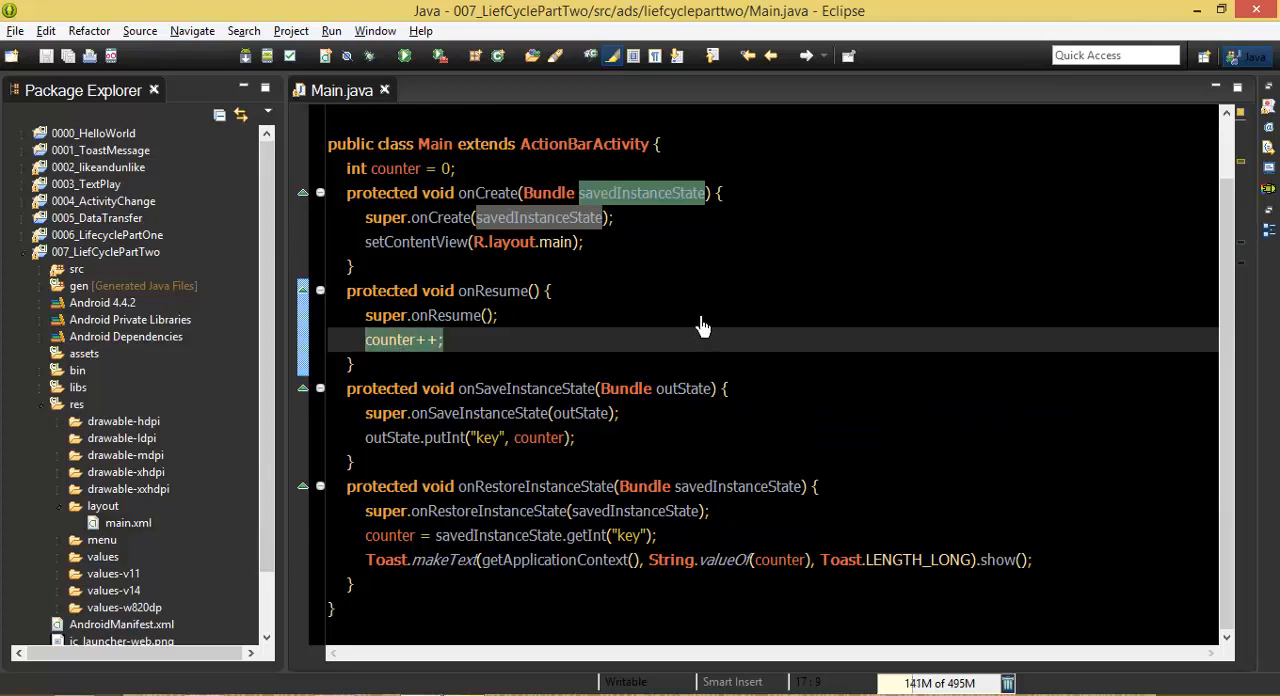